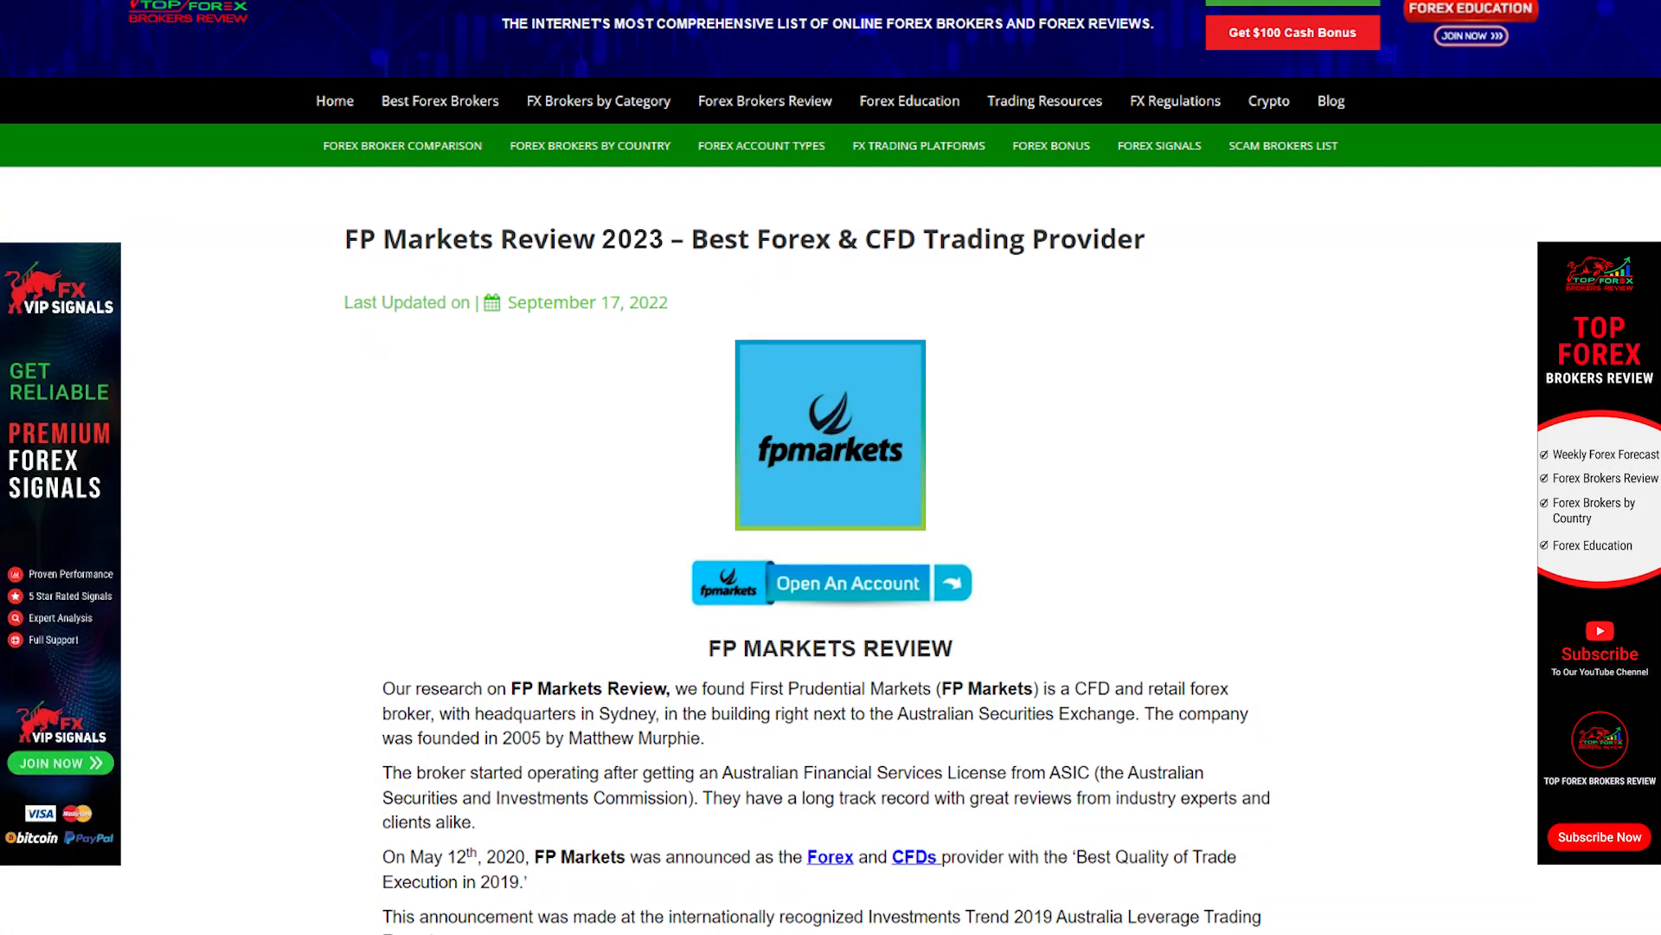
pyautogui.scroll(-3)
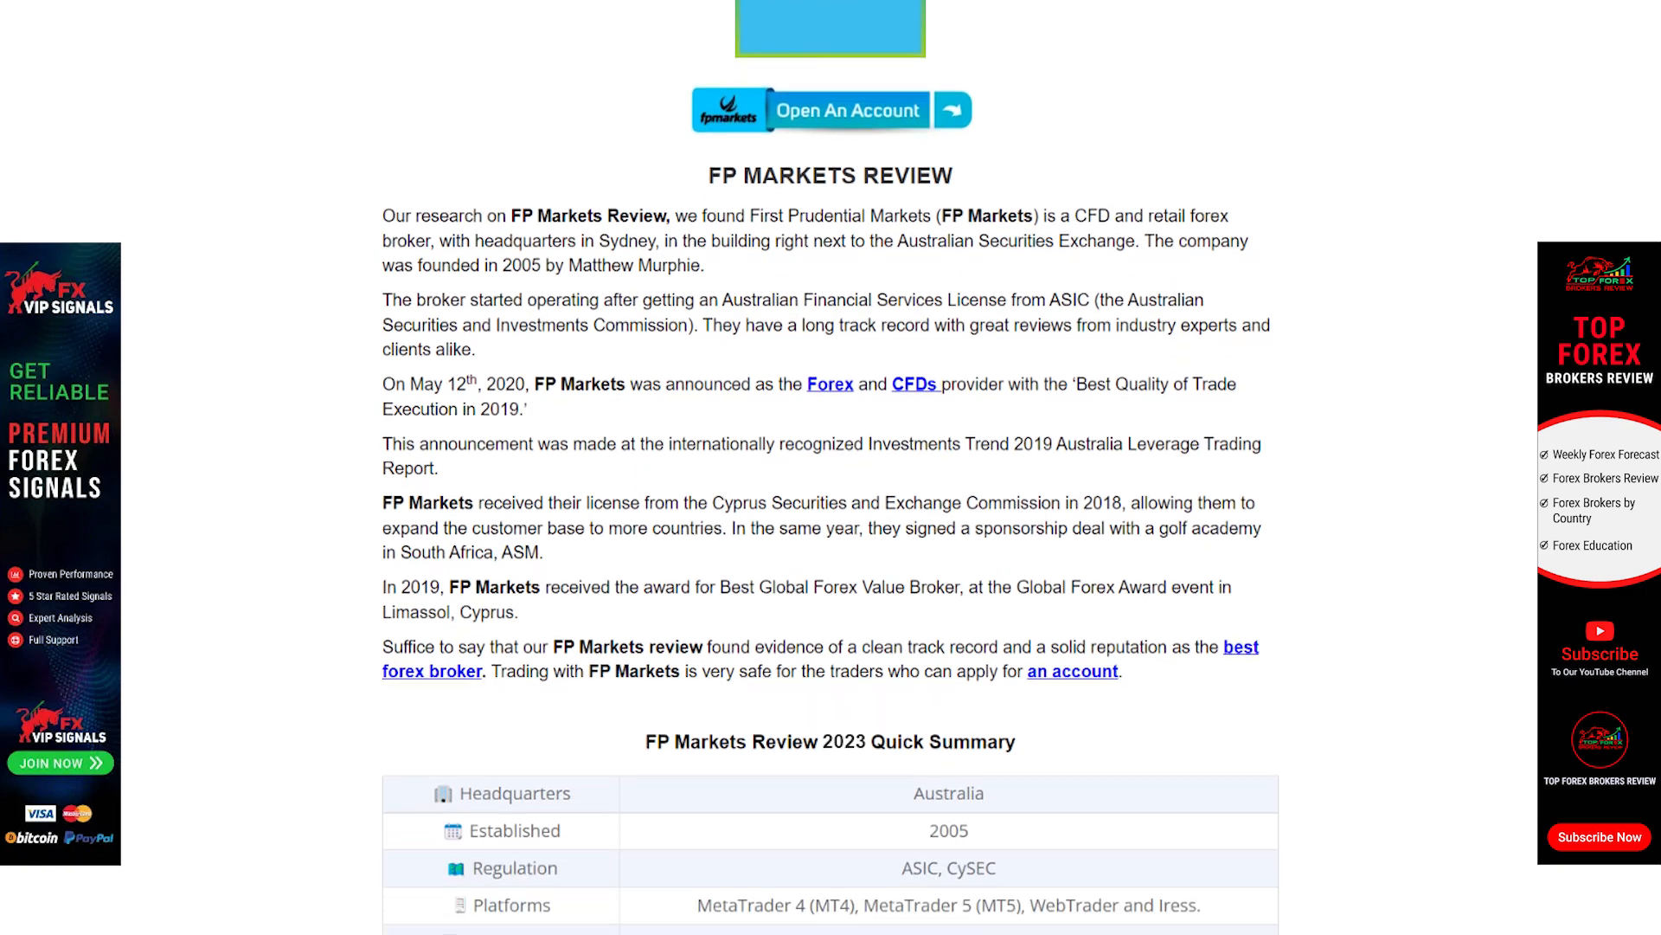
pyautogui.scroll(-3)
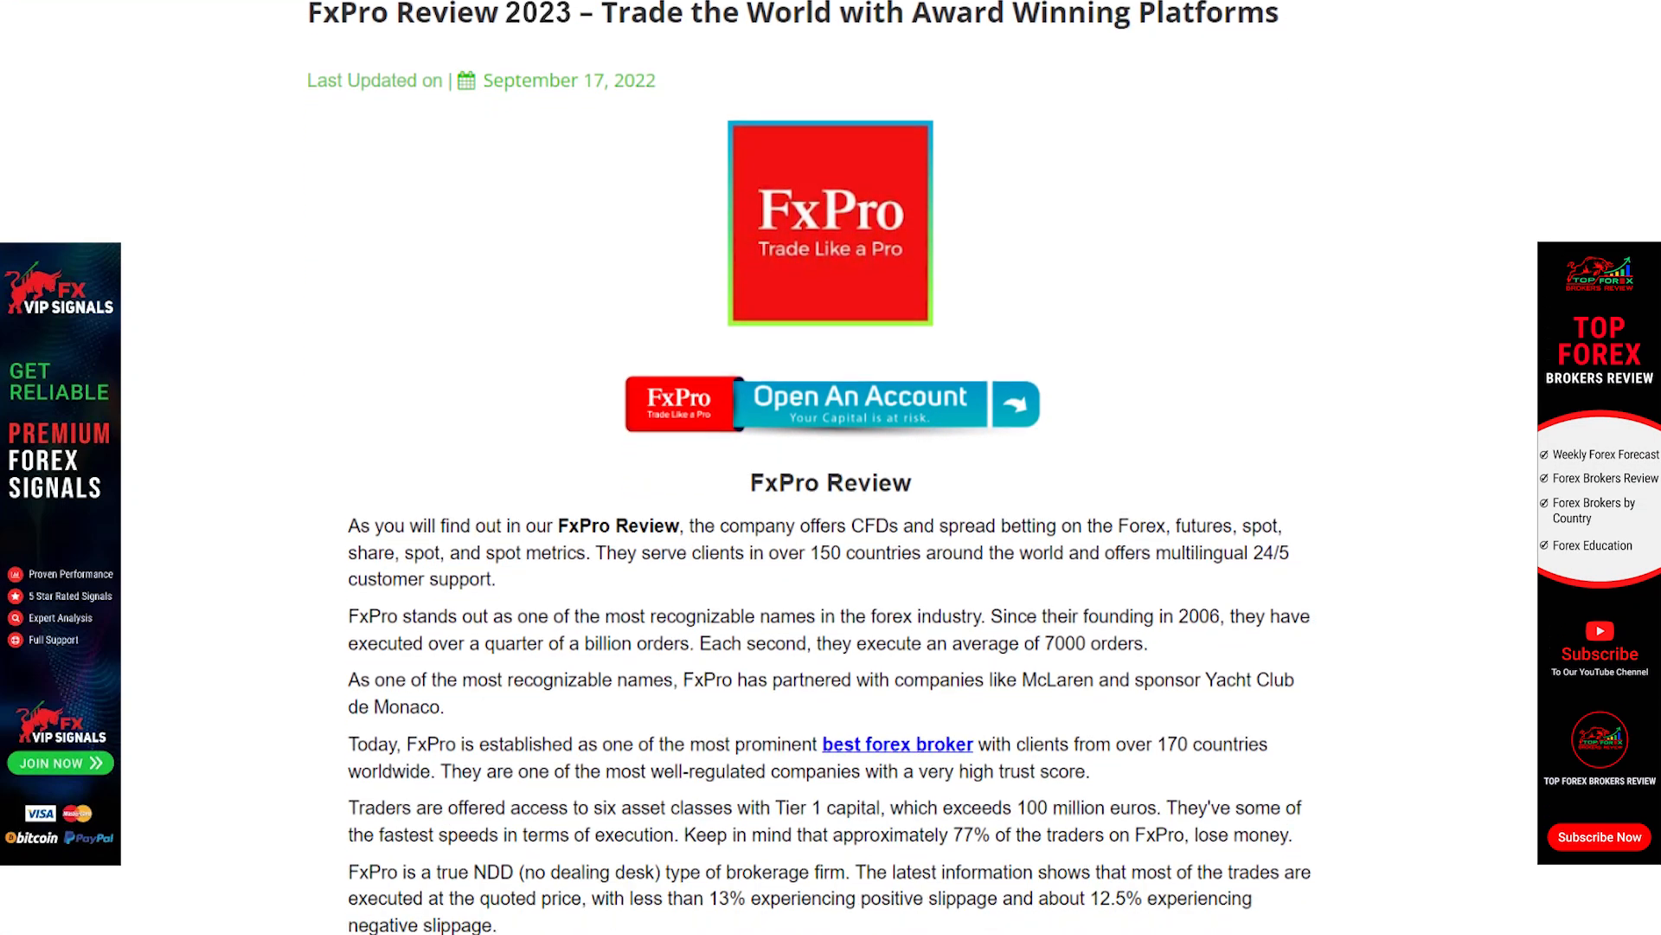
pyautogui.scroll(-3)
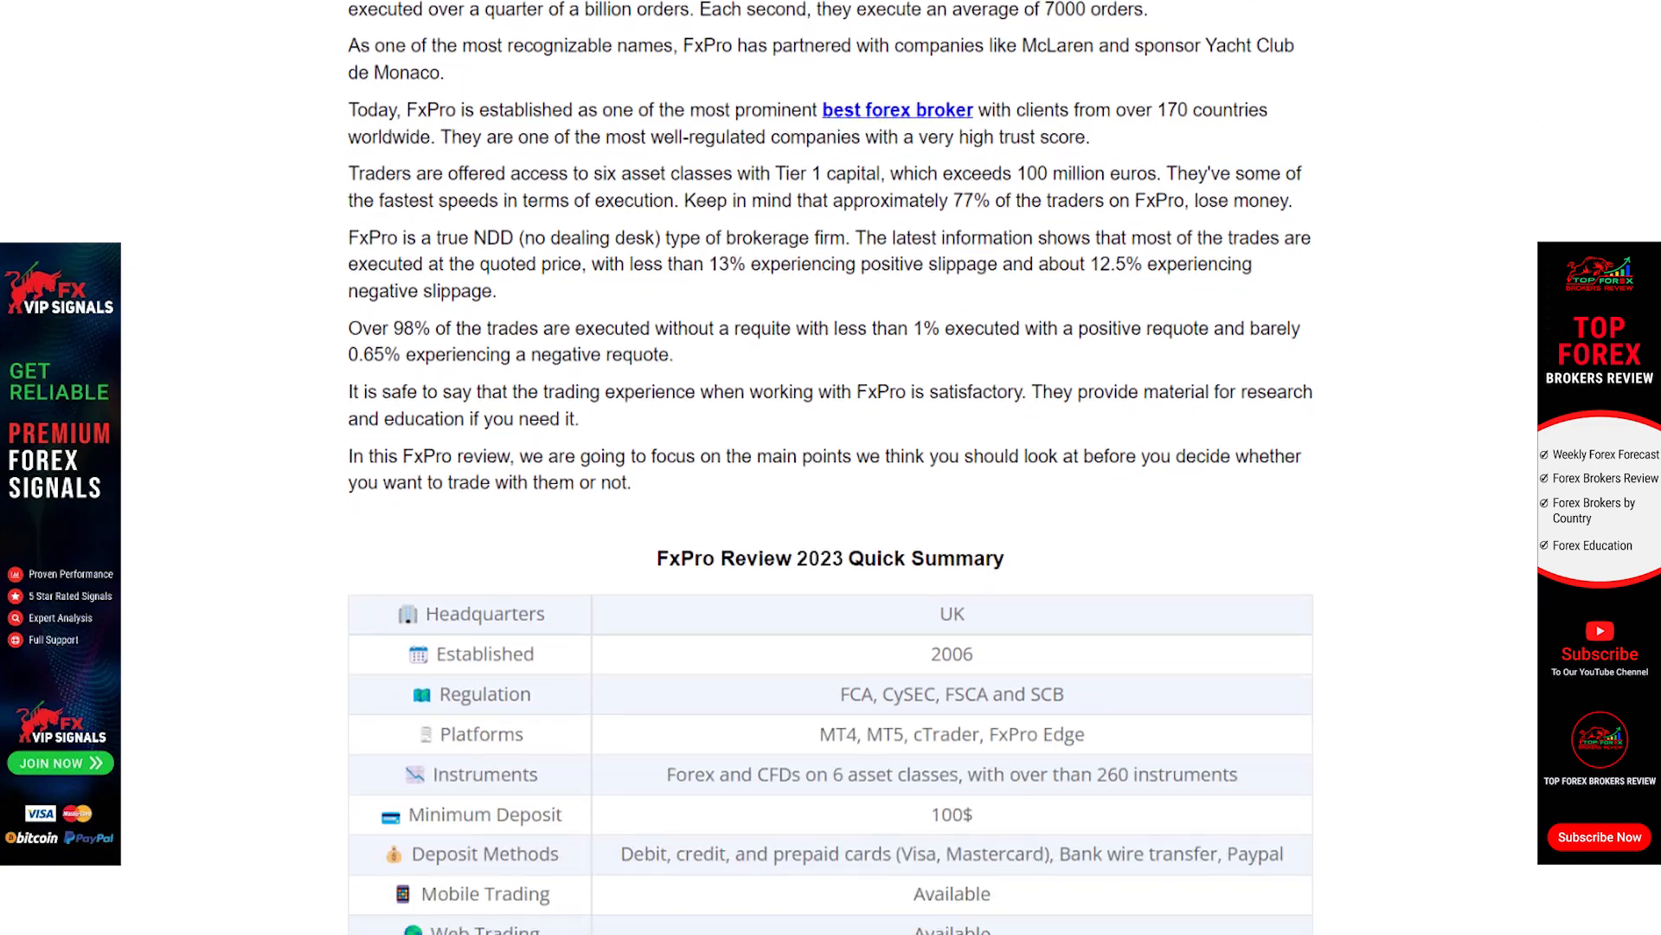
pyautogui.scroll(-3)
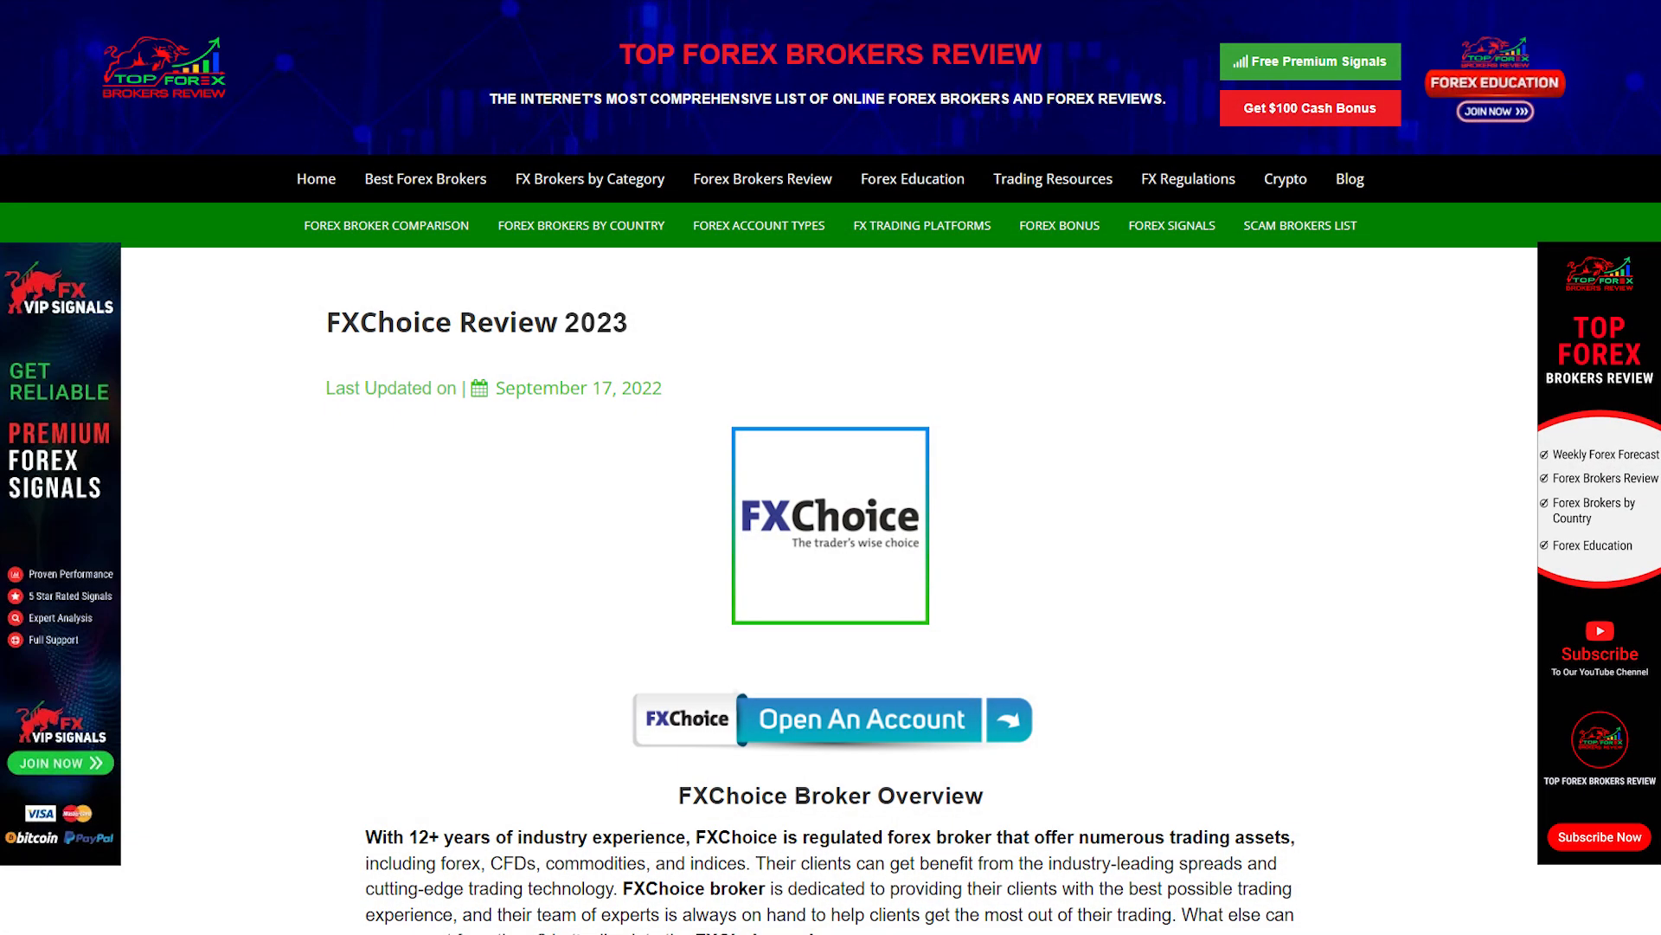
pyautogui.scroll(-3)
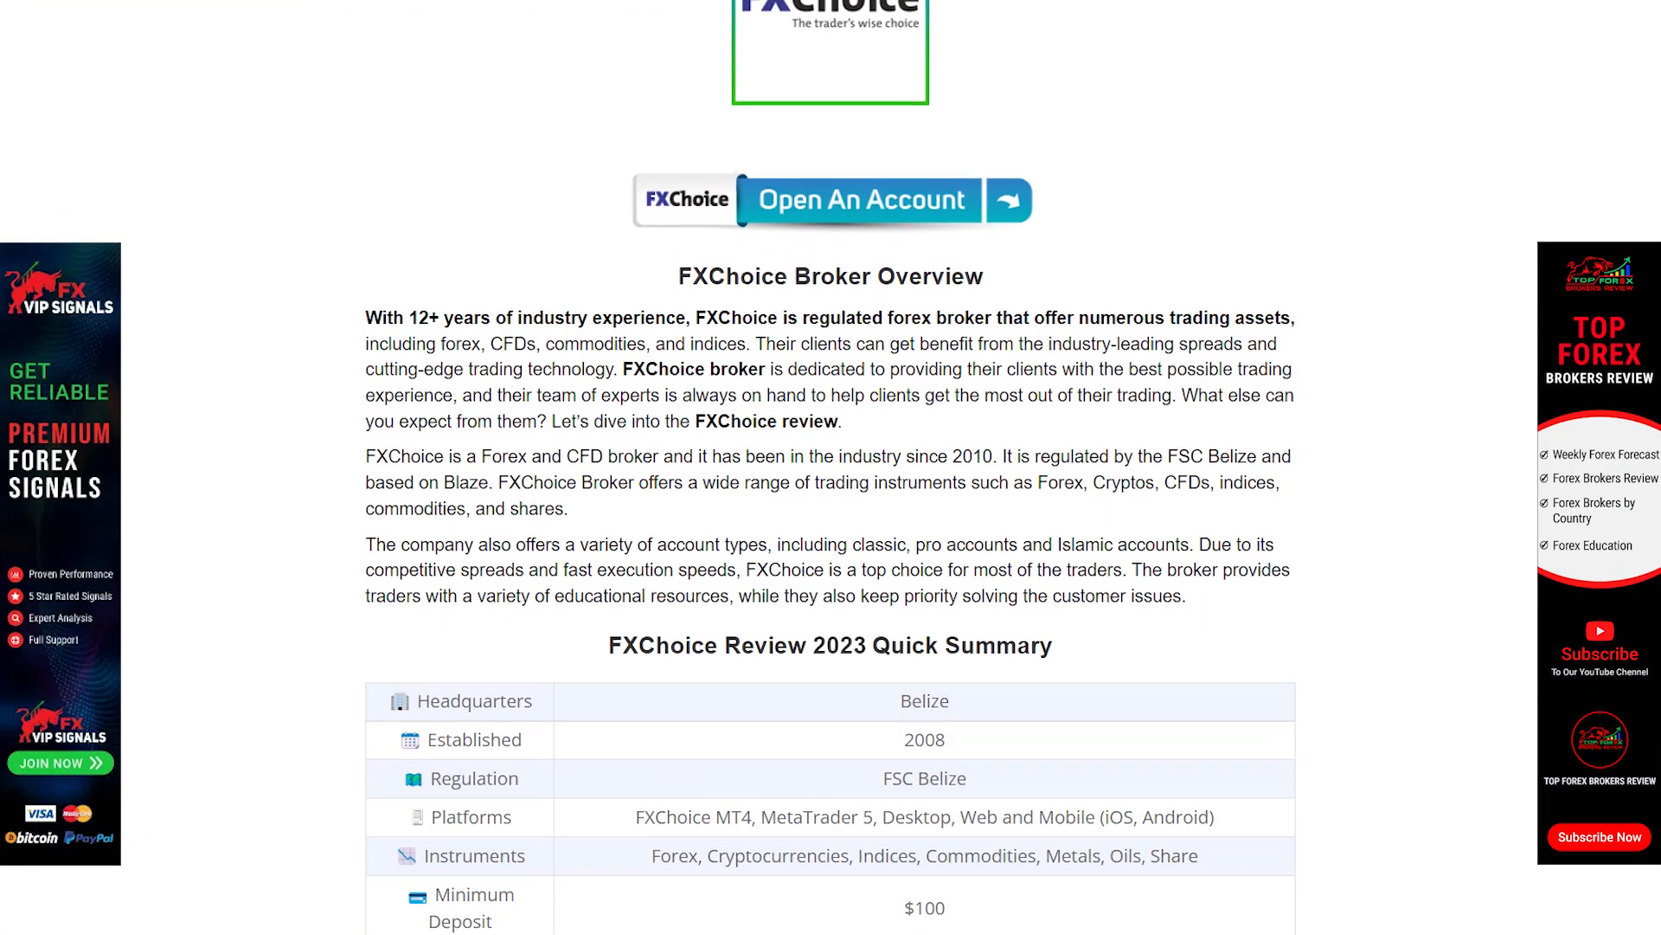
pyautogui.scroll(-3)
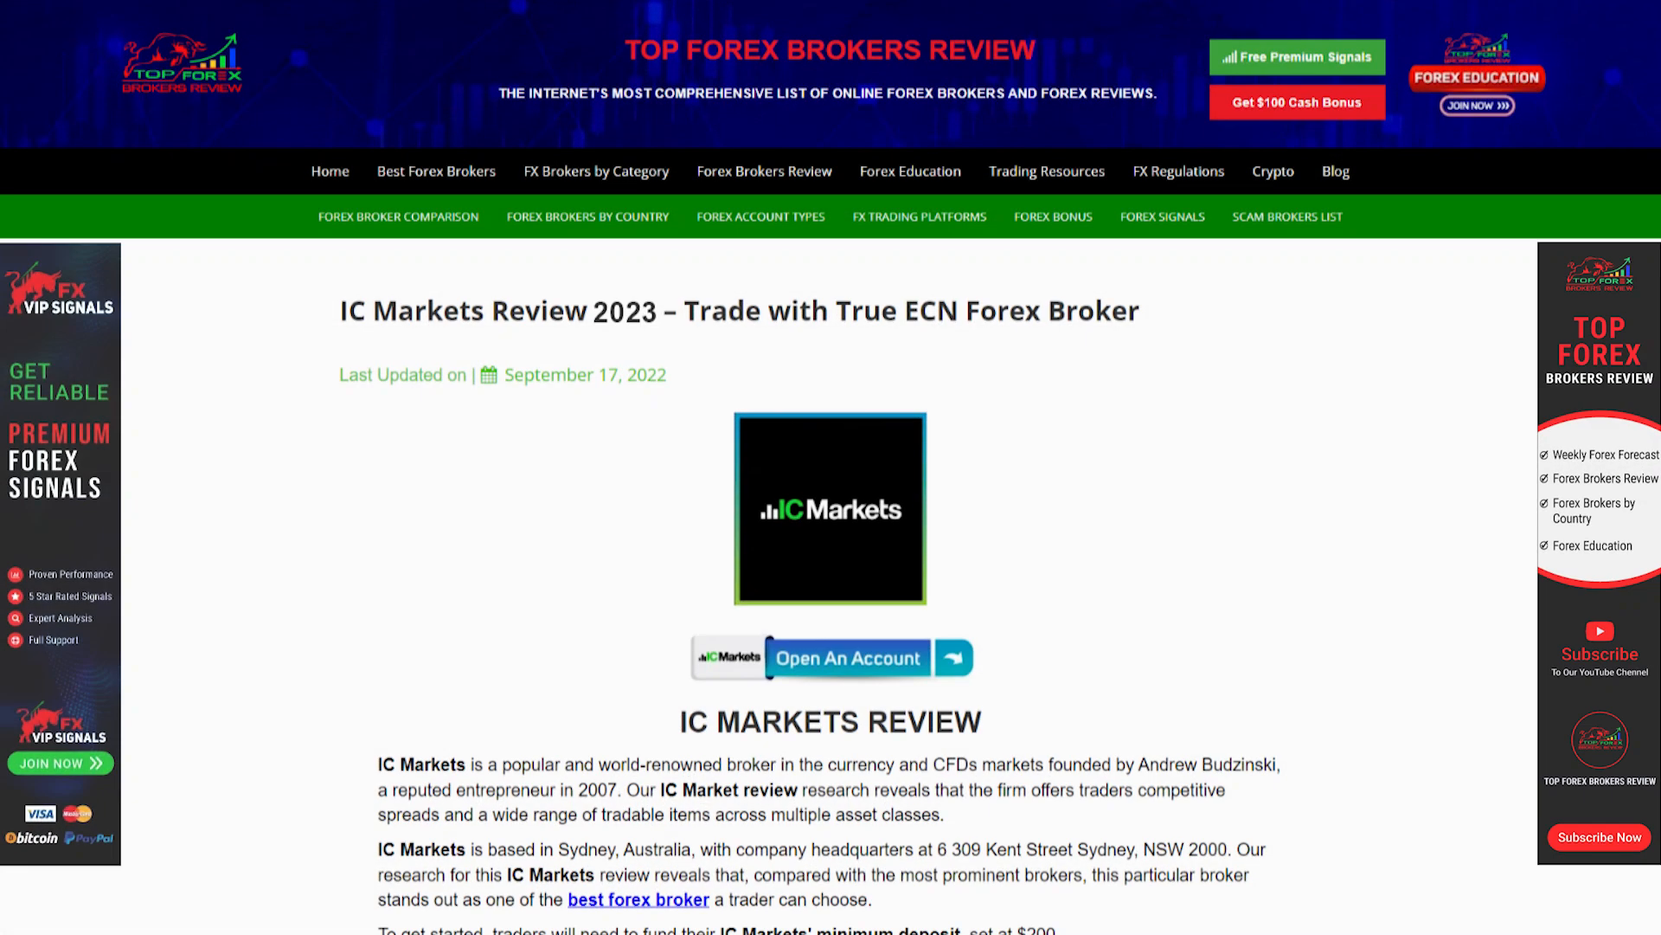
pyautogui.scroll(-3)
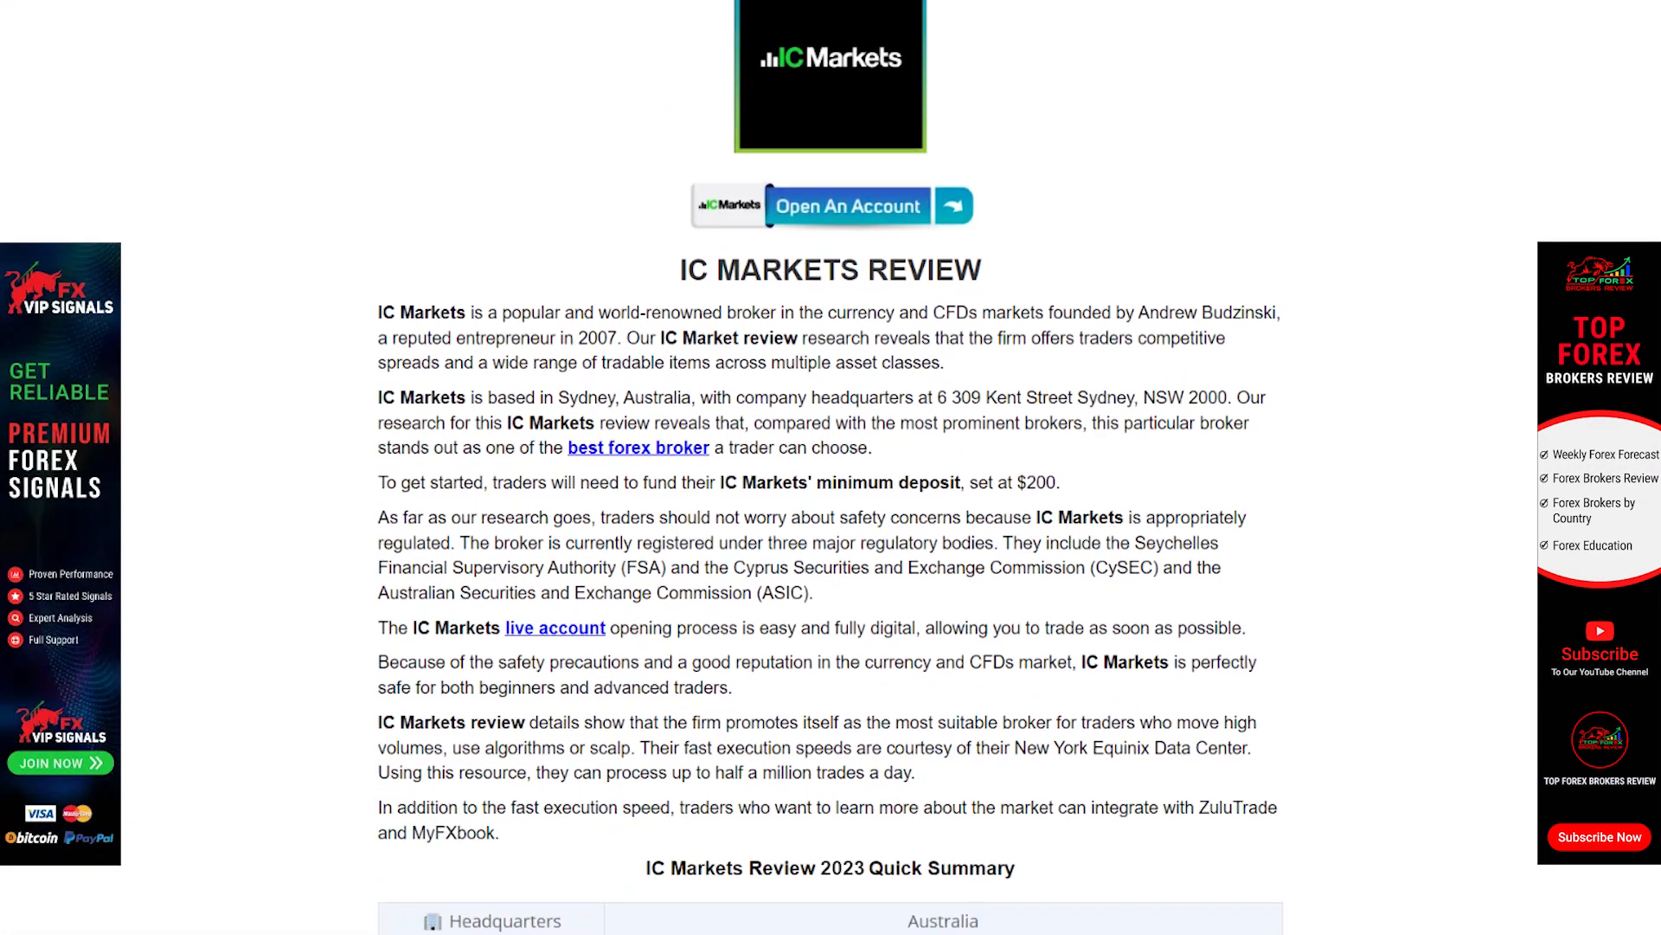
pyautogui.scroll(-3)
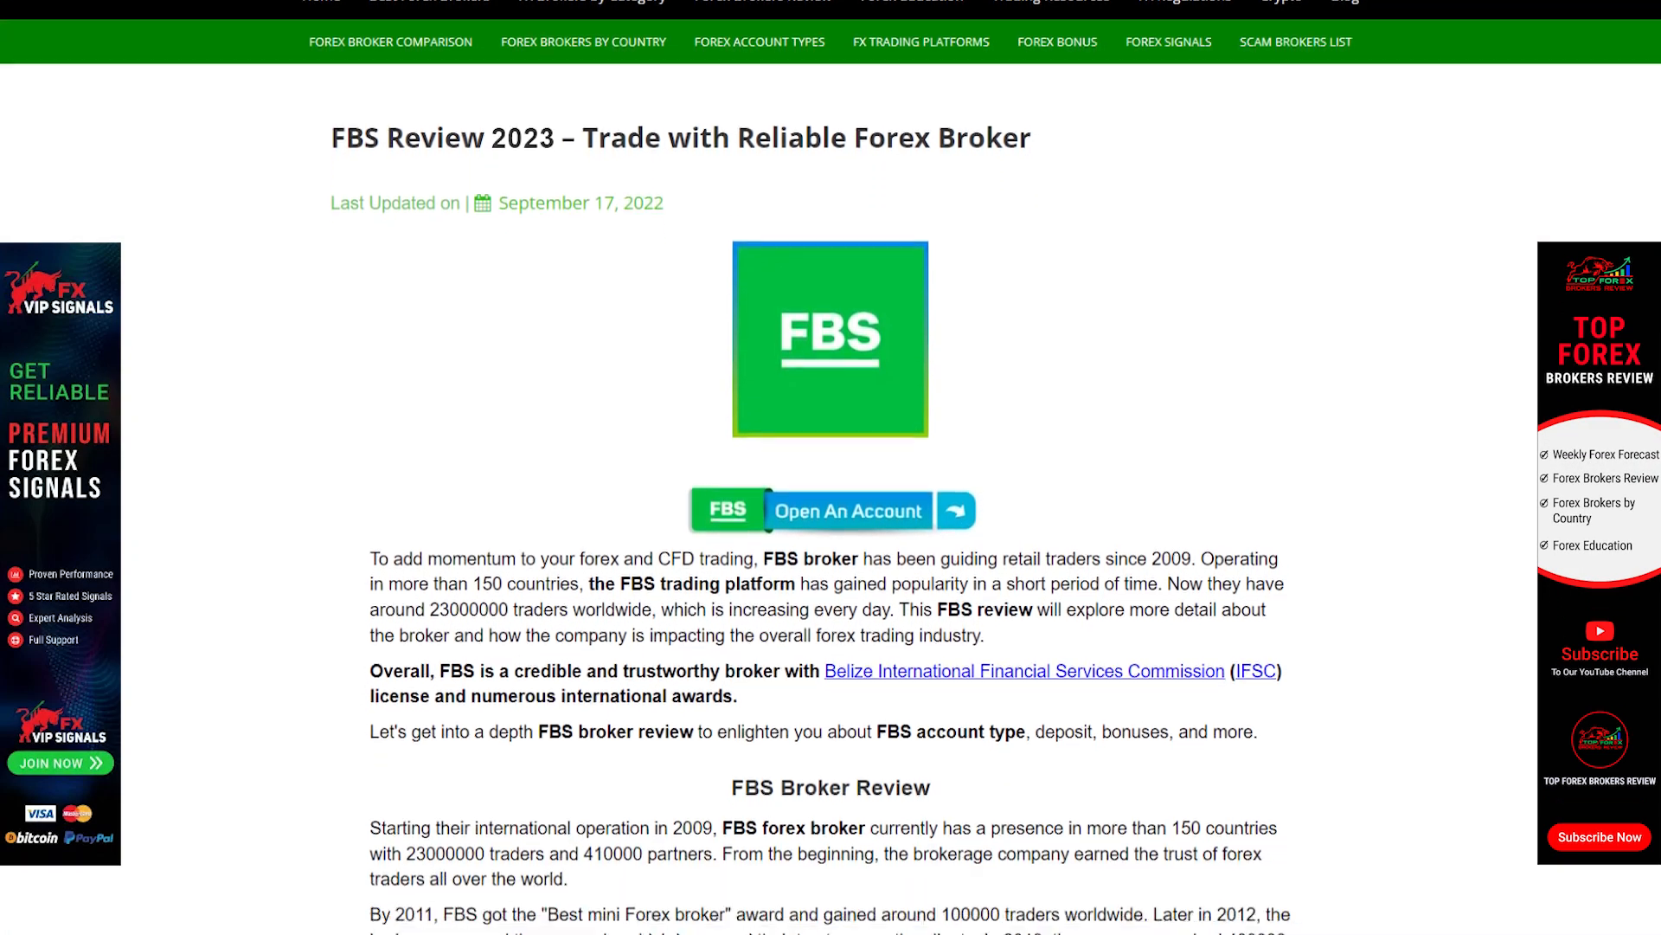
pyautogui.scroll(-3)
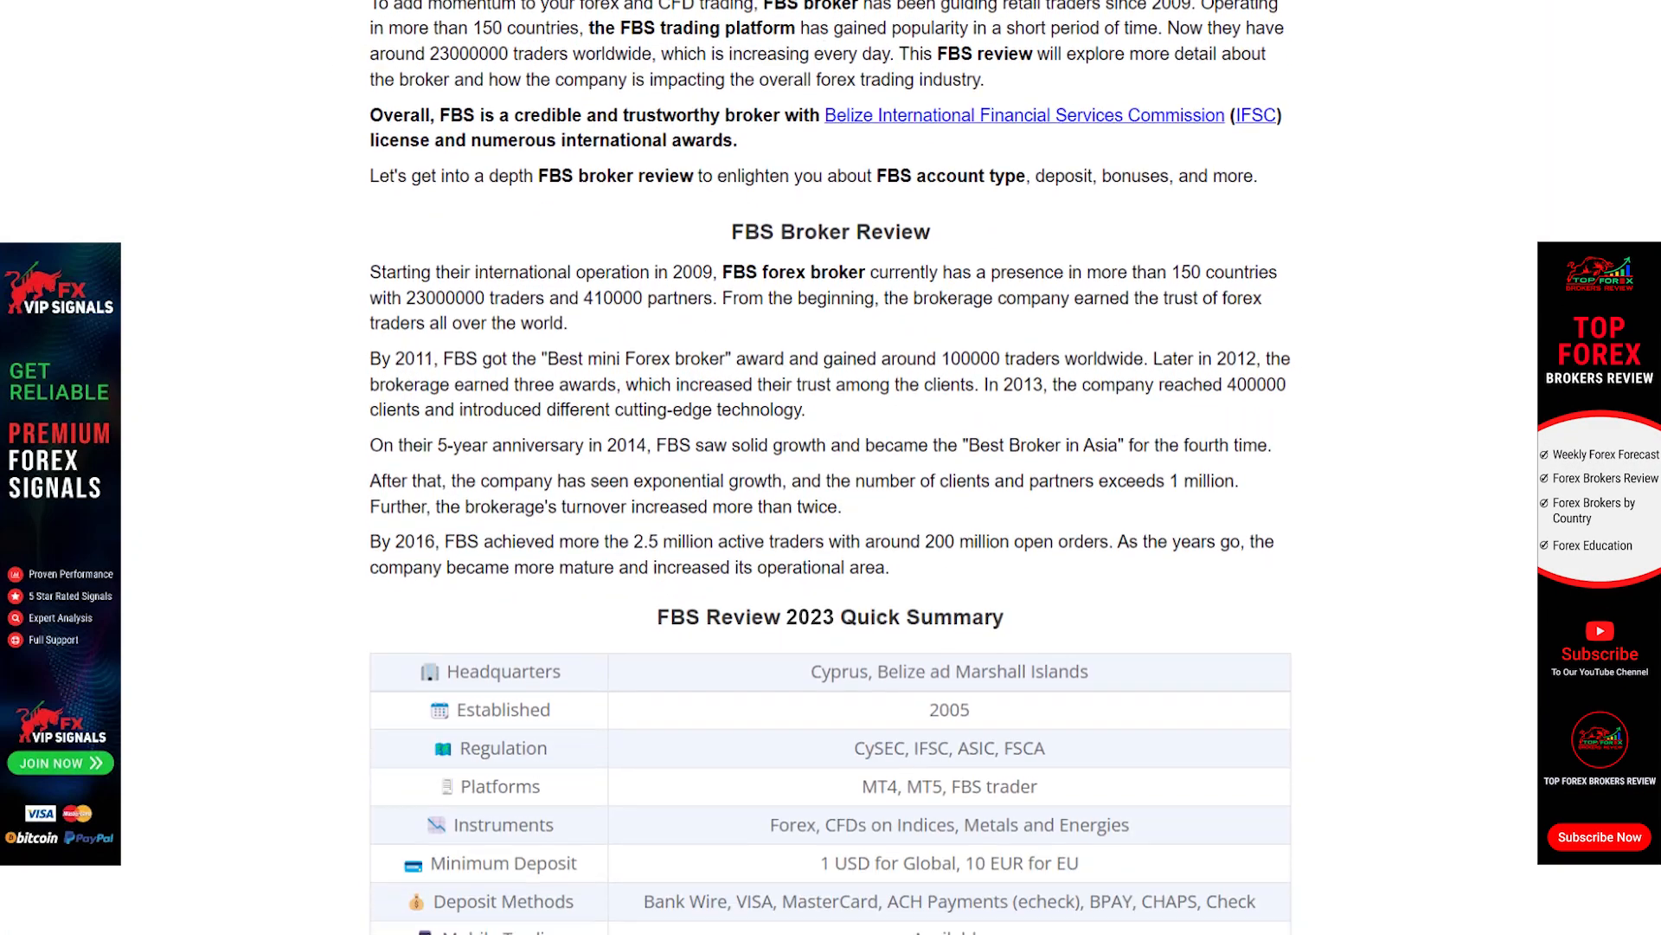
pyautogui.scroll(-3)
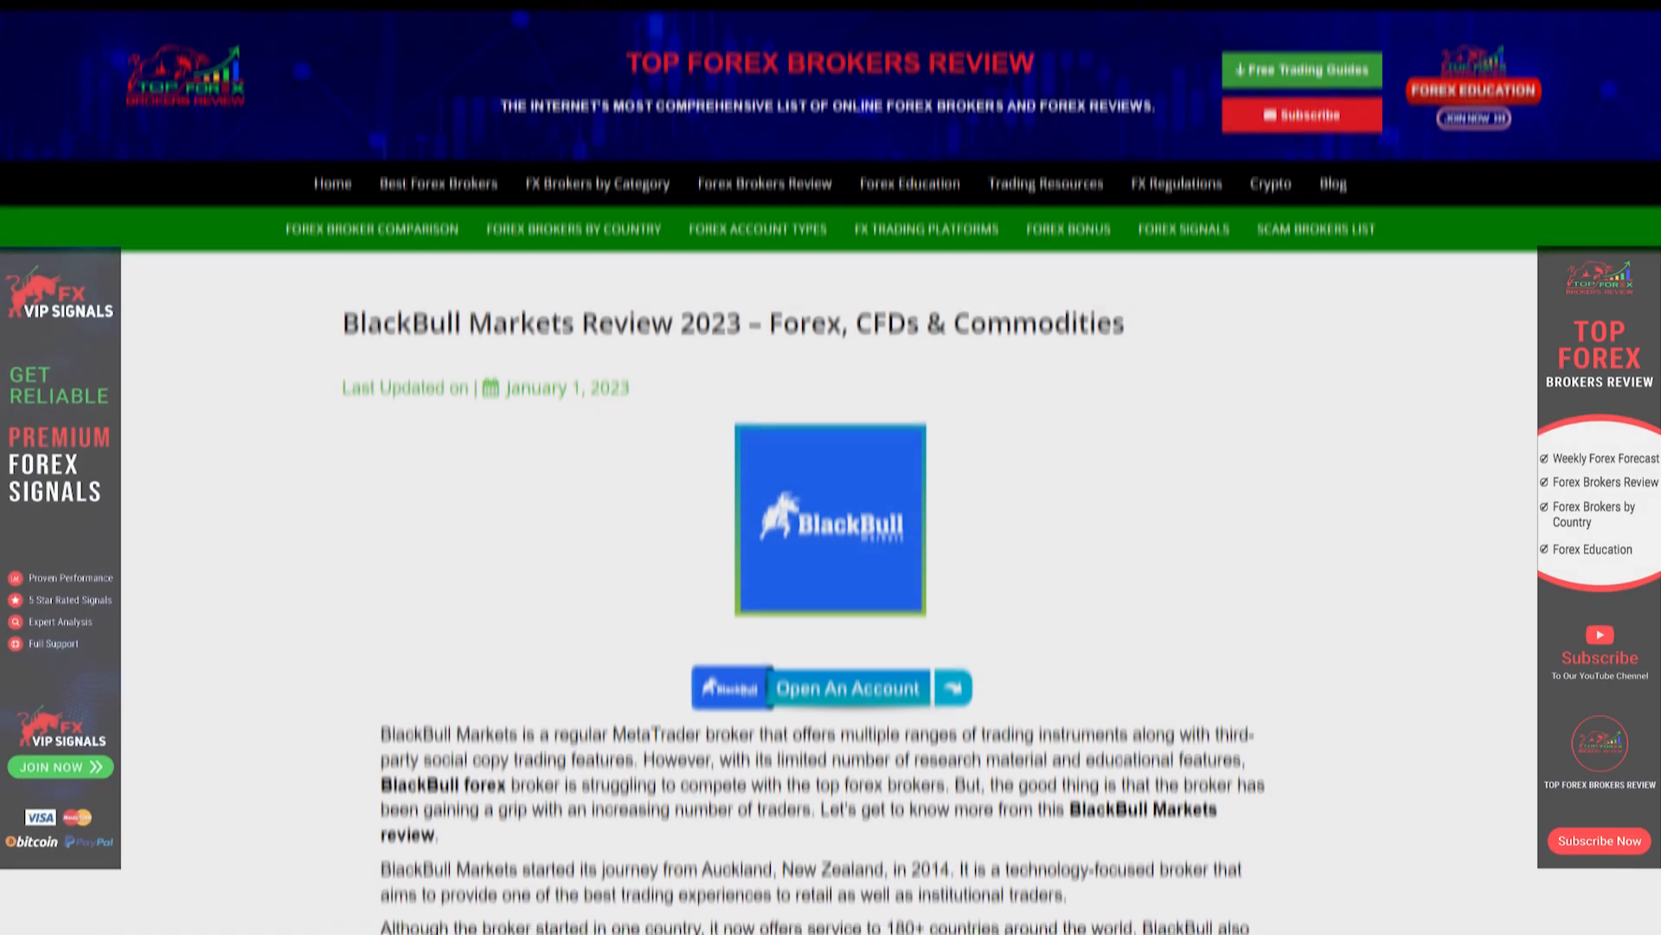
pyautogui.scroll(-3)
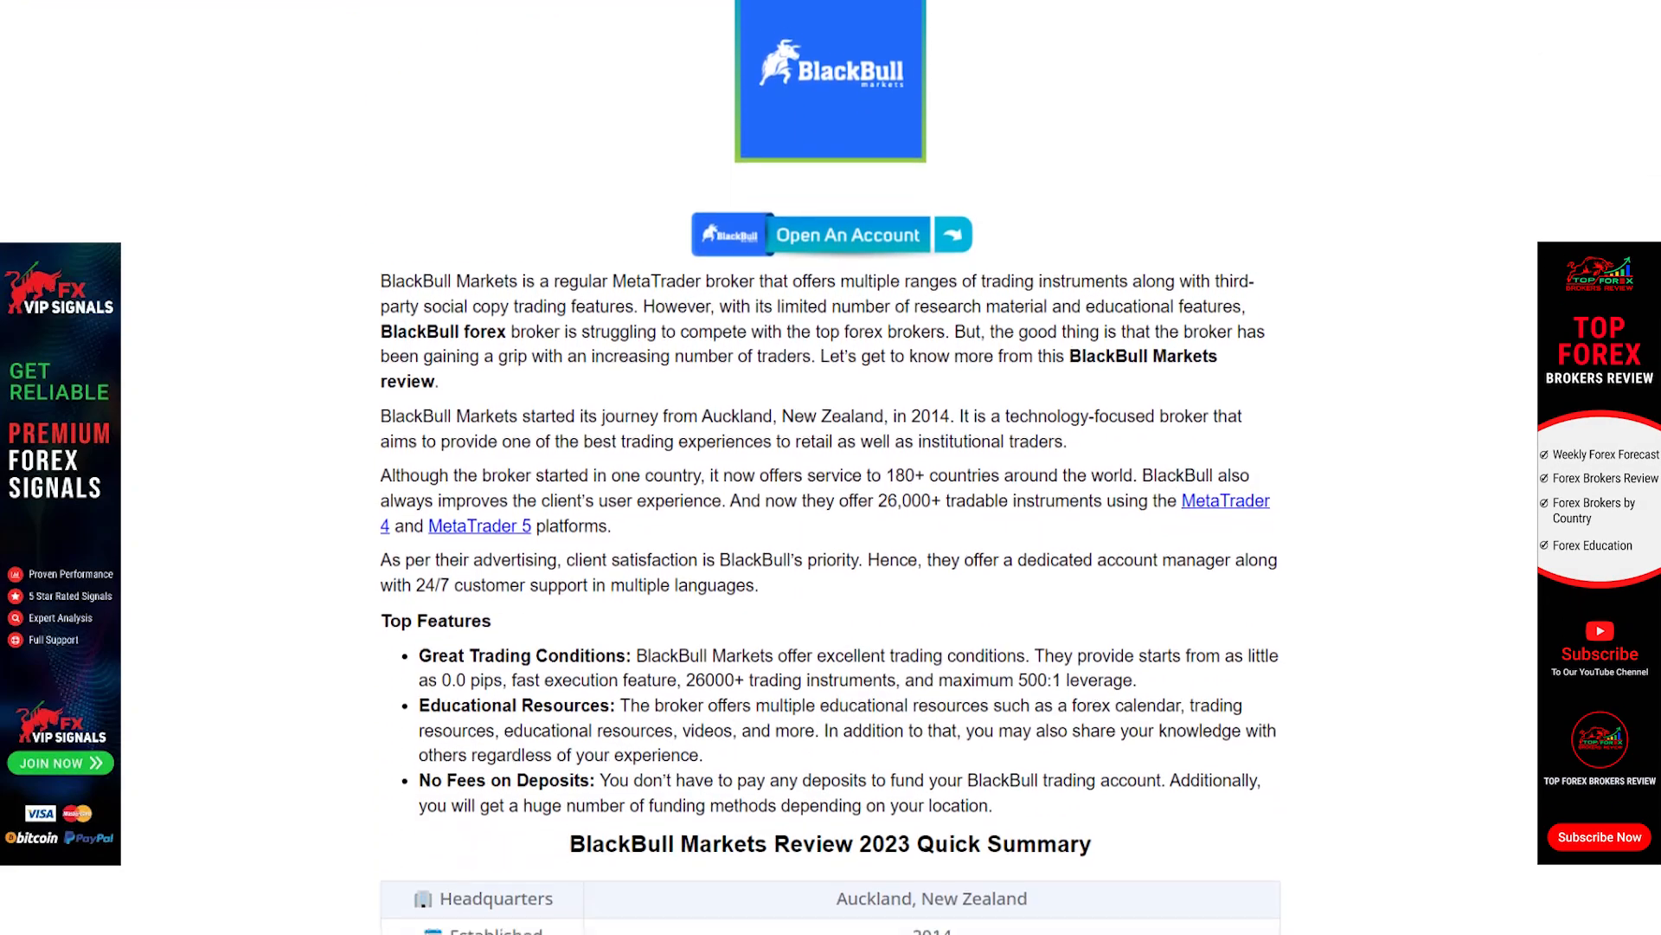
pyautogui.scroll(-3)
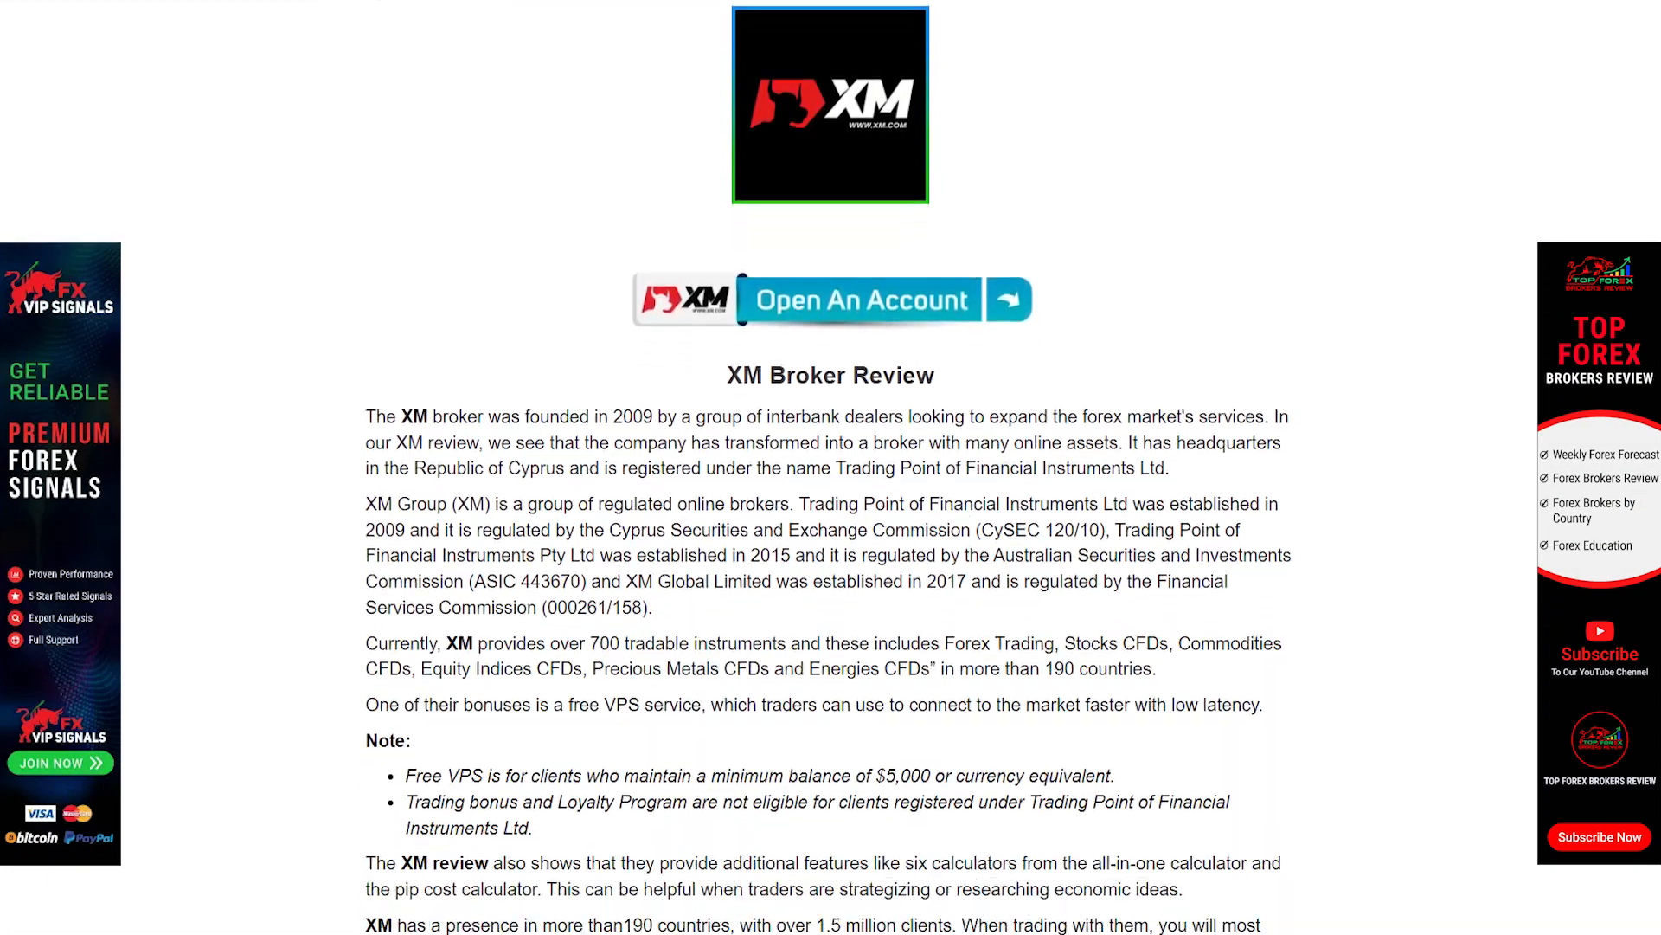
pyautogui.scroll(-3)
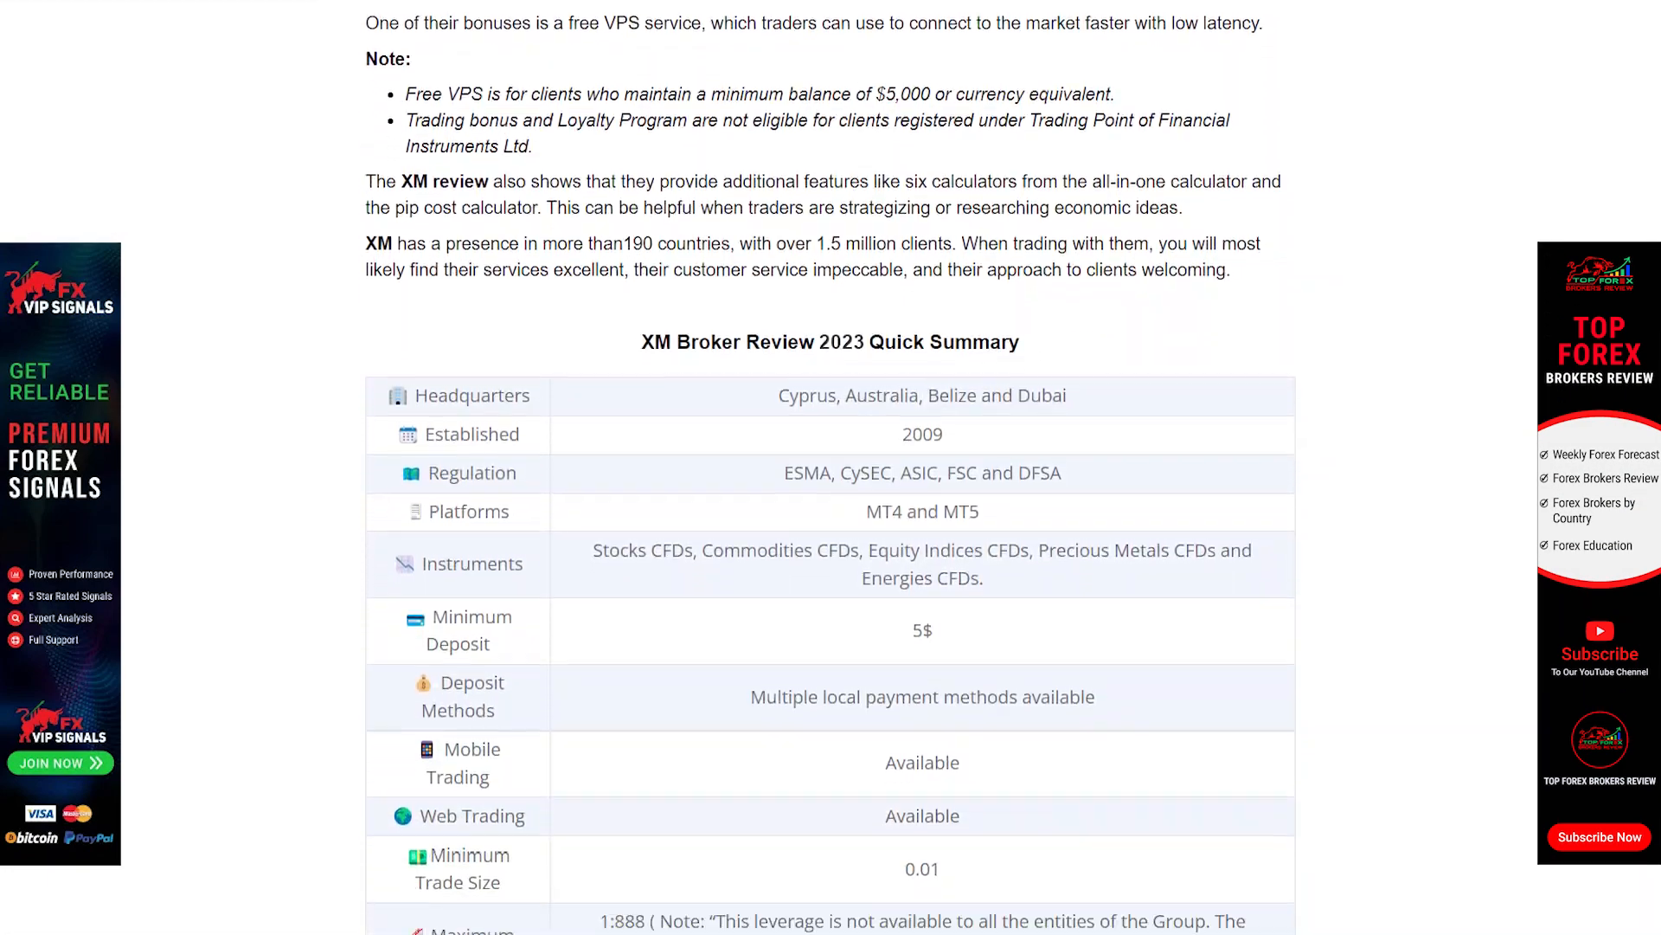
pyautogui.scroll(-3)
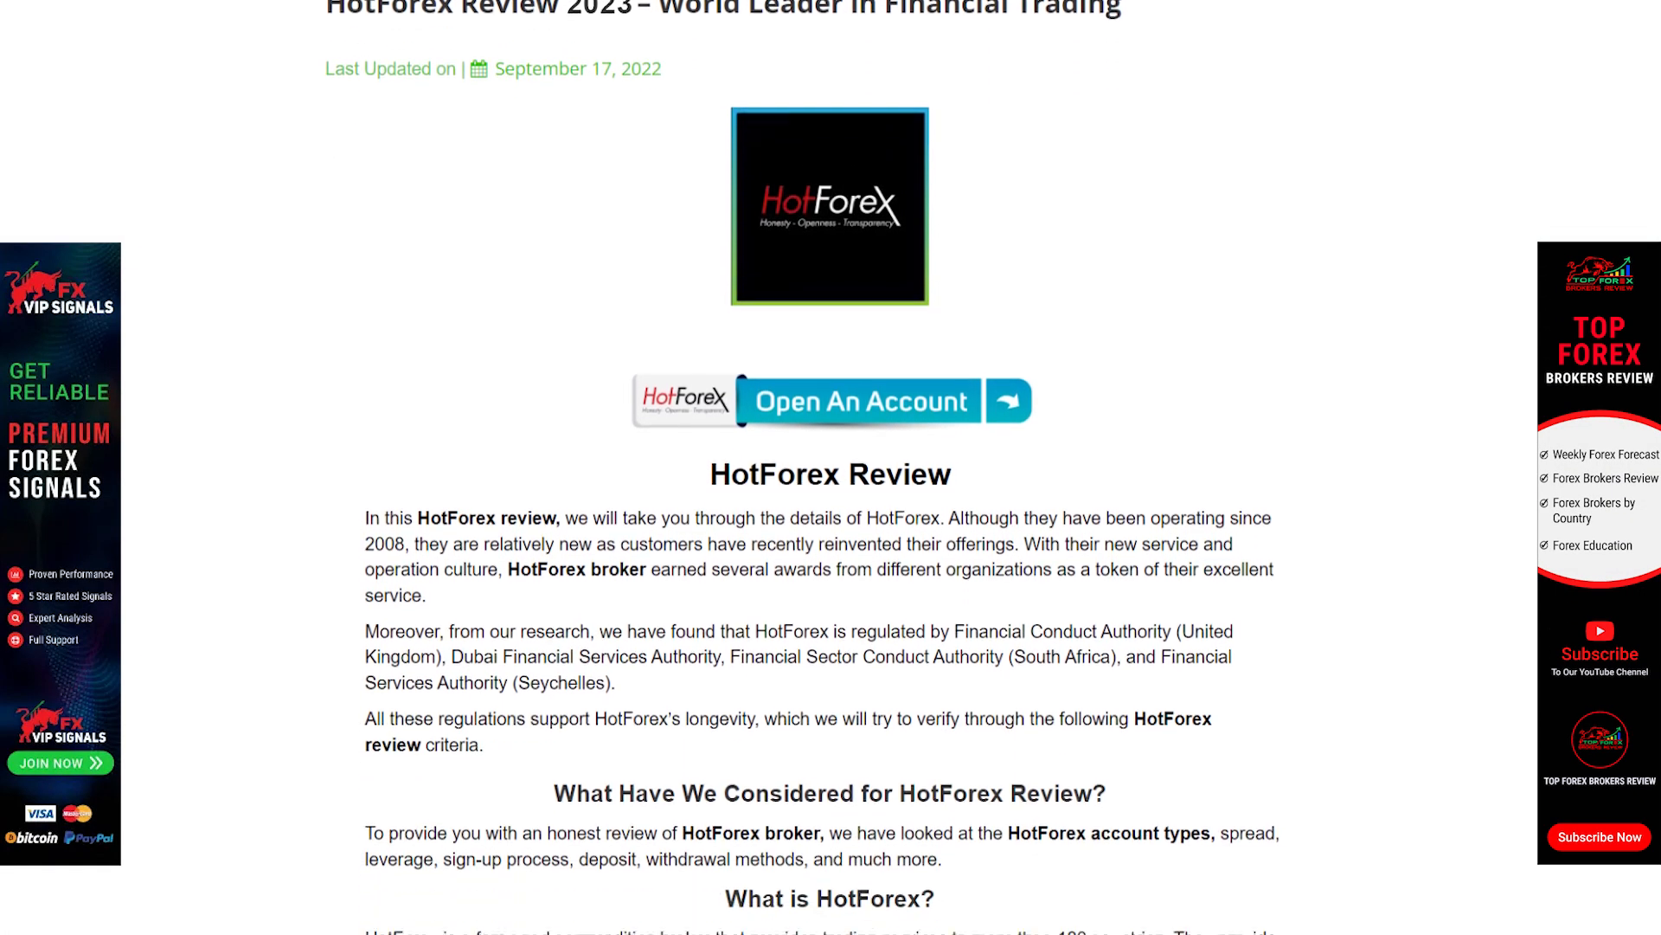
pyautogui.scroll(-3)
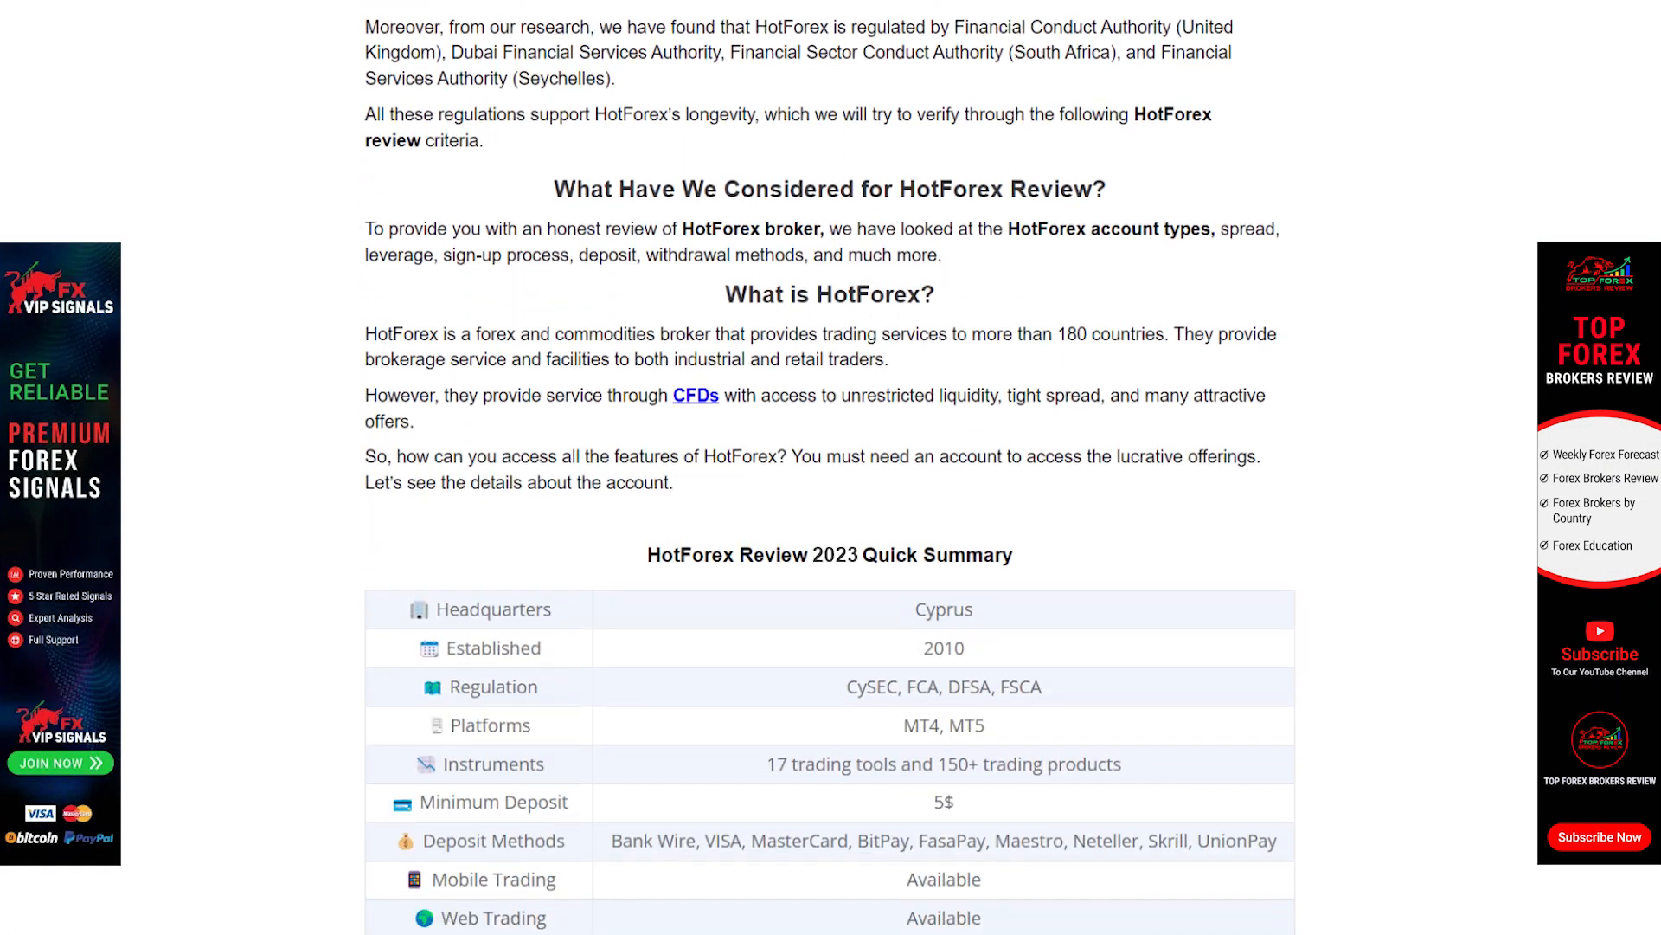
pyautogui.scroll(-3)
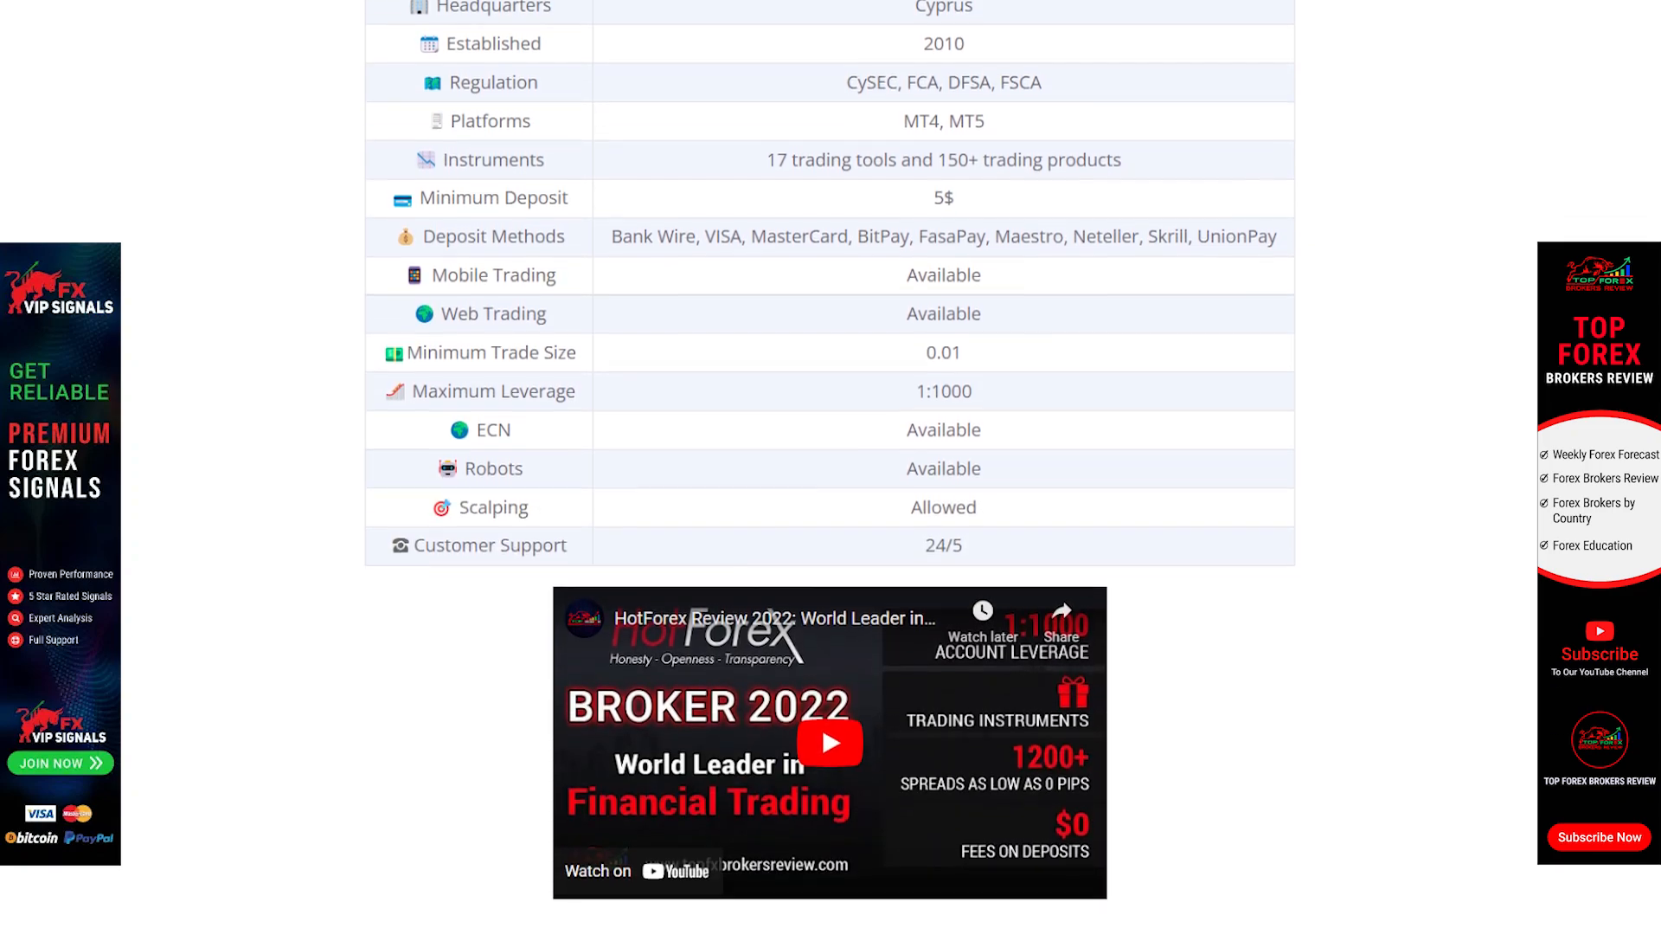
pyautogui.scroll(3)
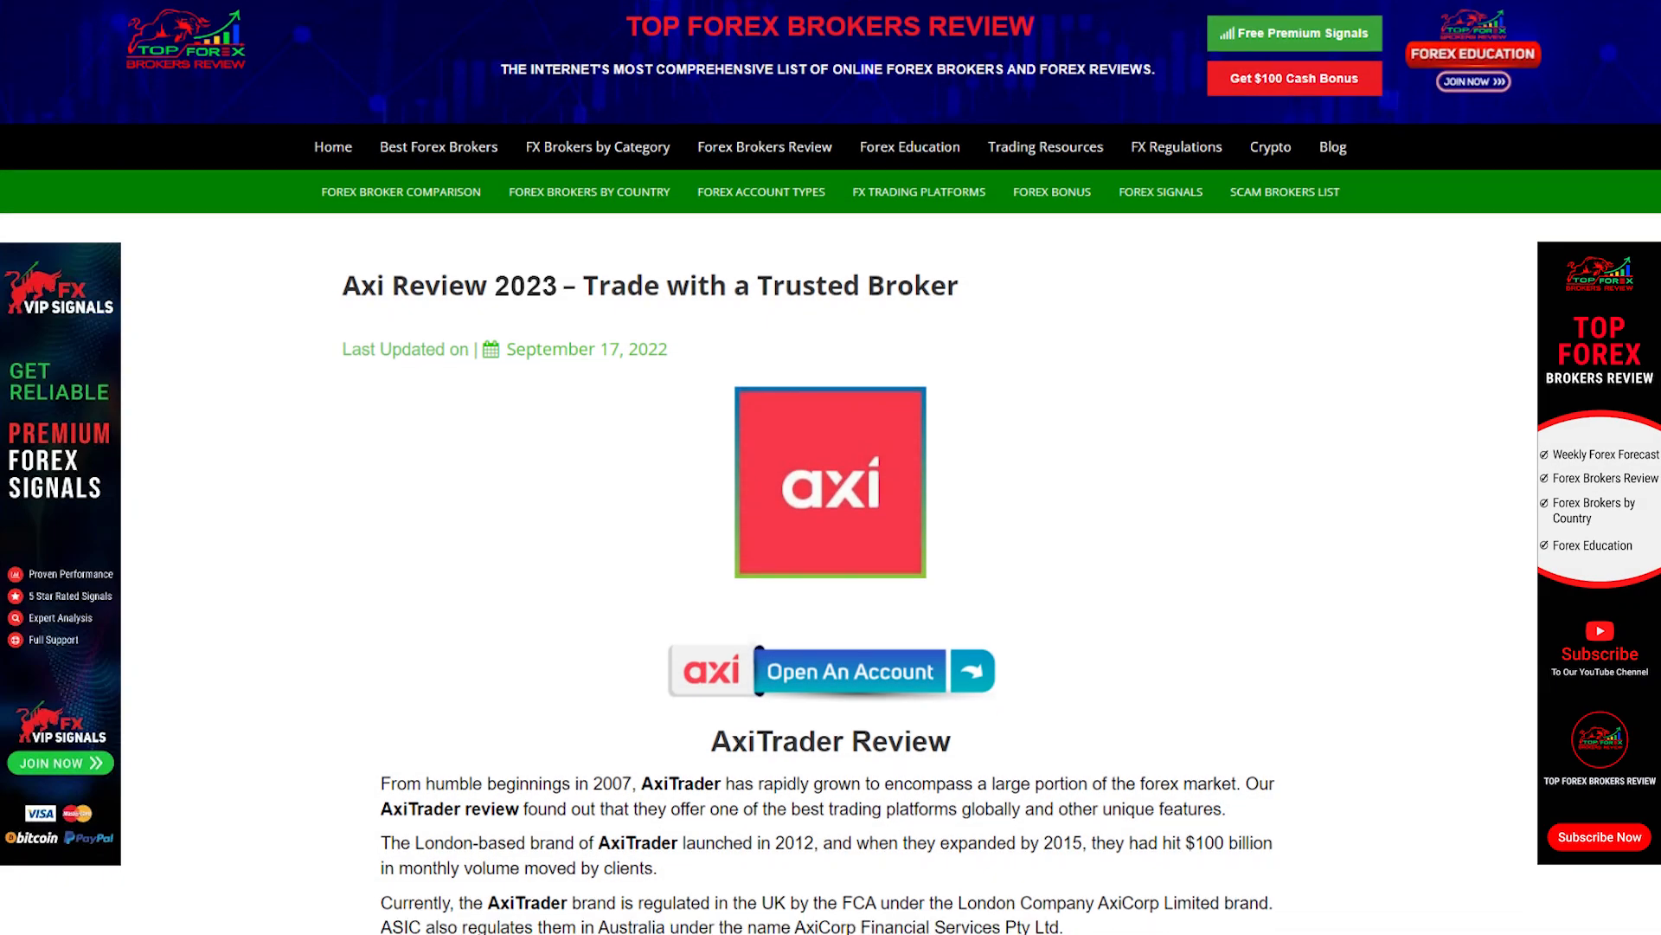
pyautogui.scroll(-3)
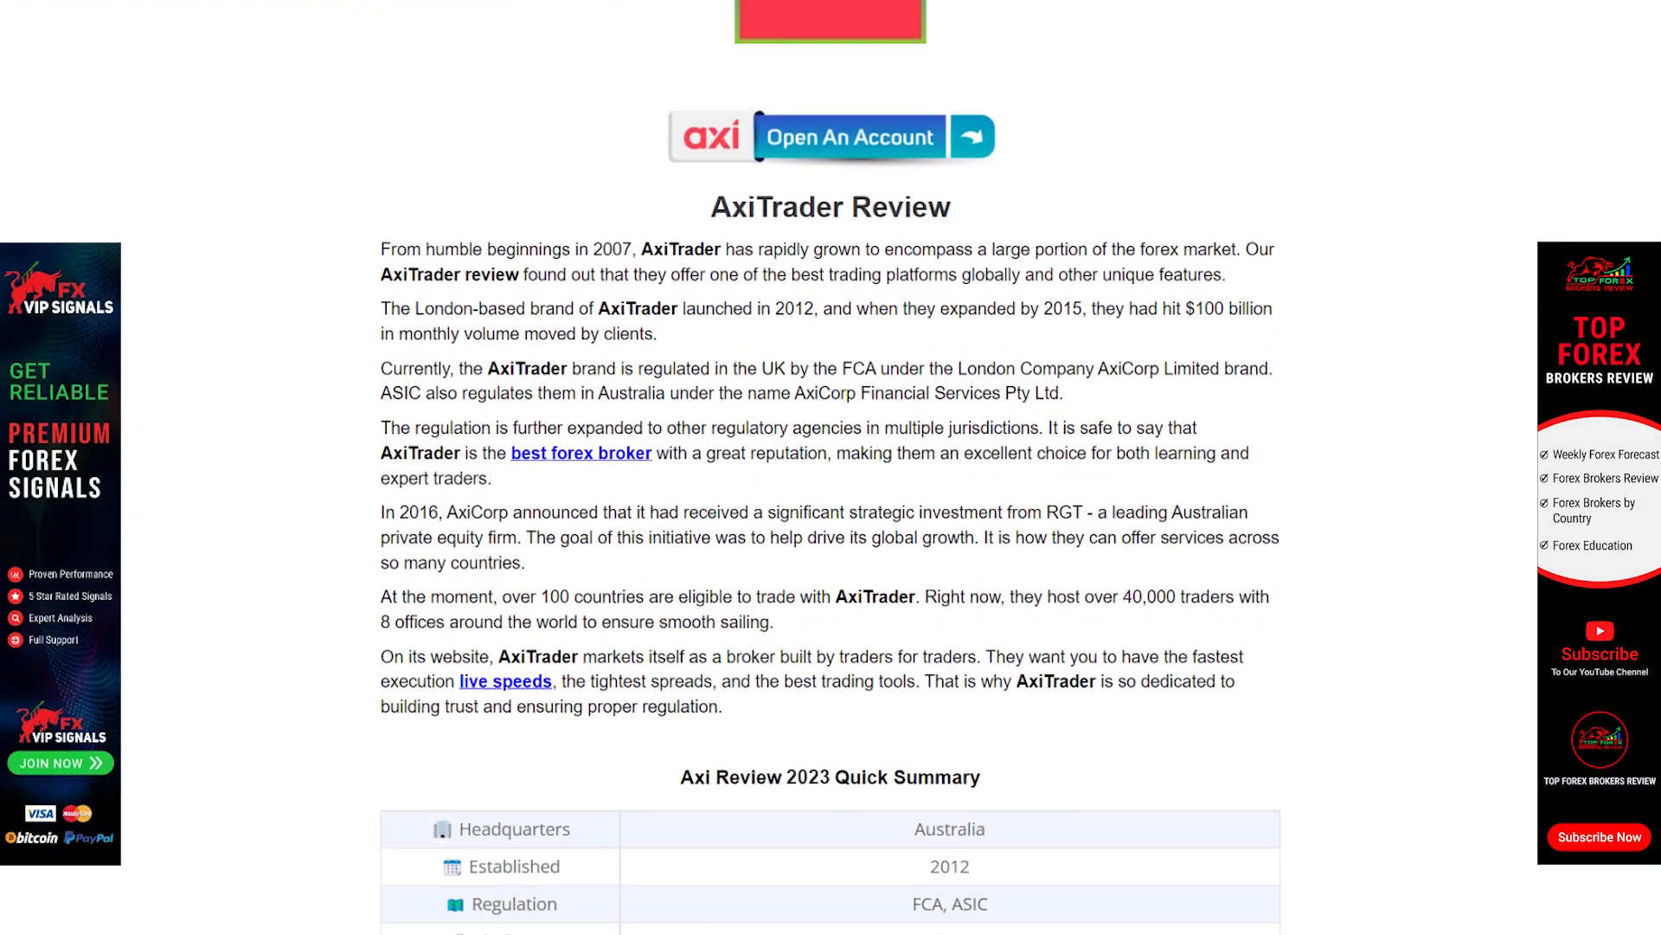
pyautogui.scroll(-3)
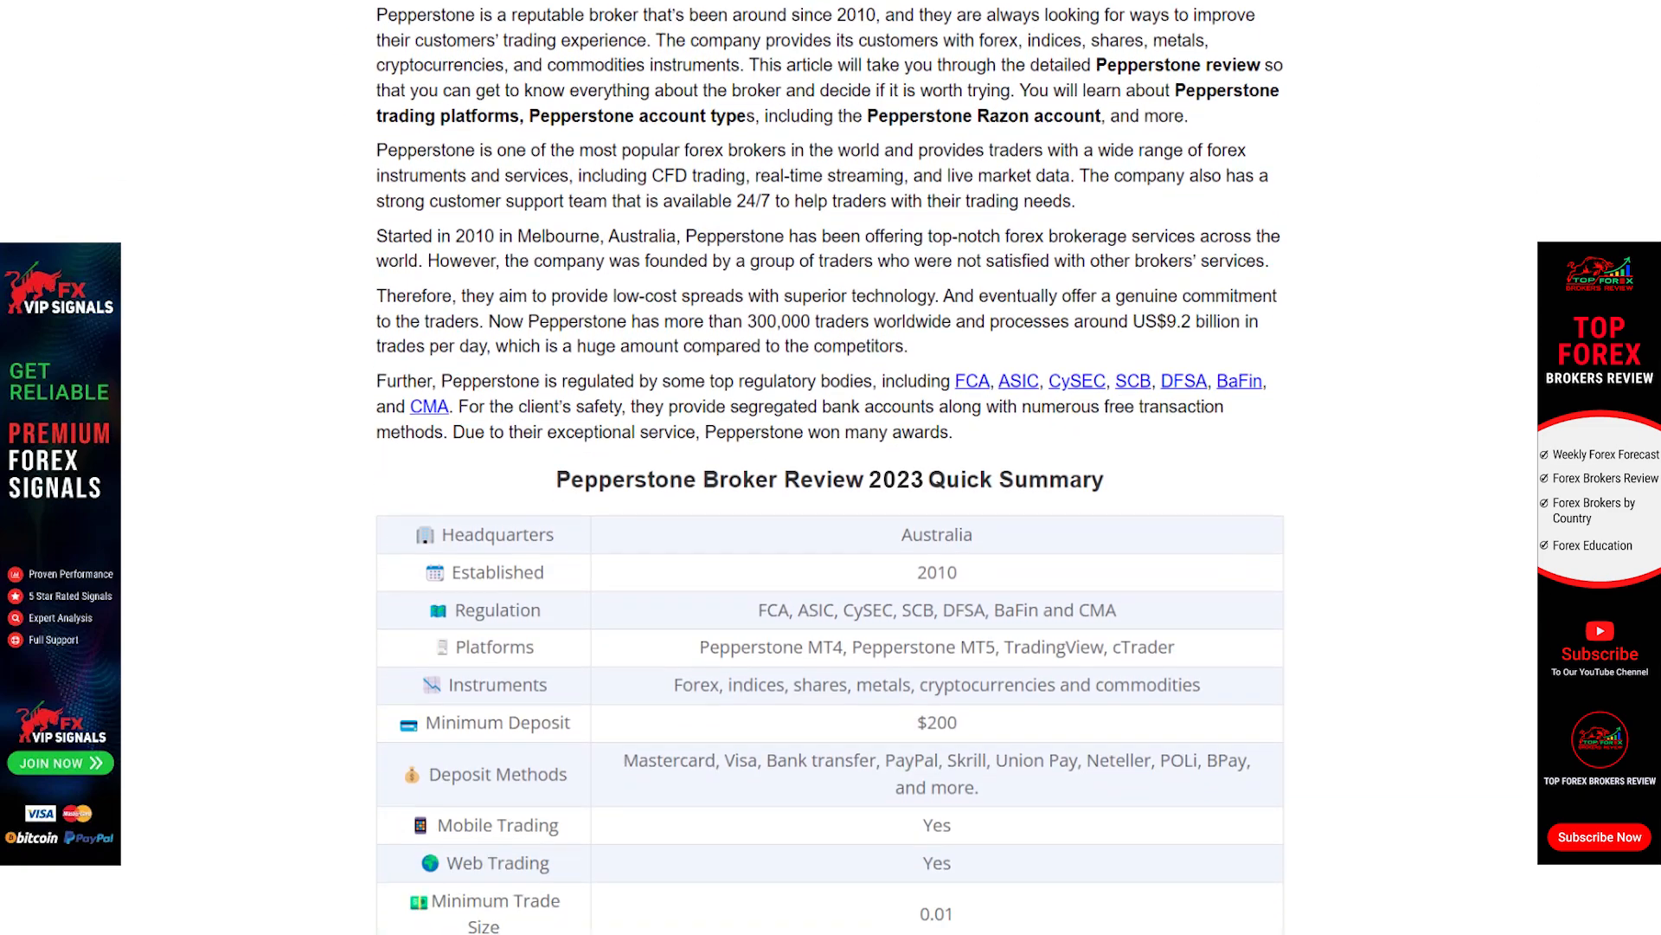
pyautogui.scroll(-3)
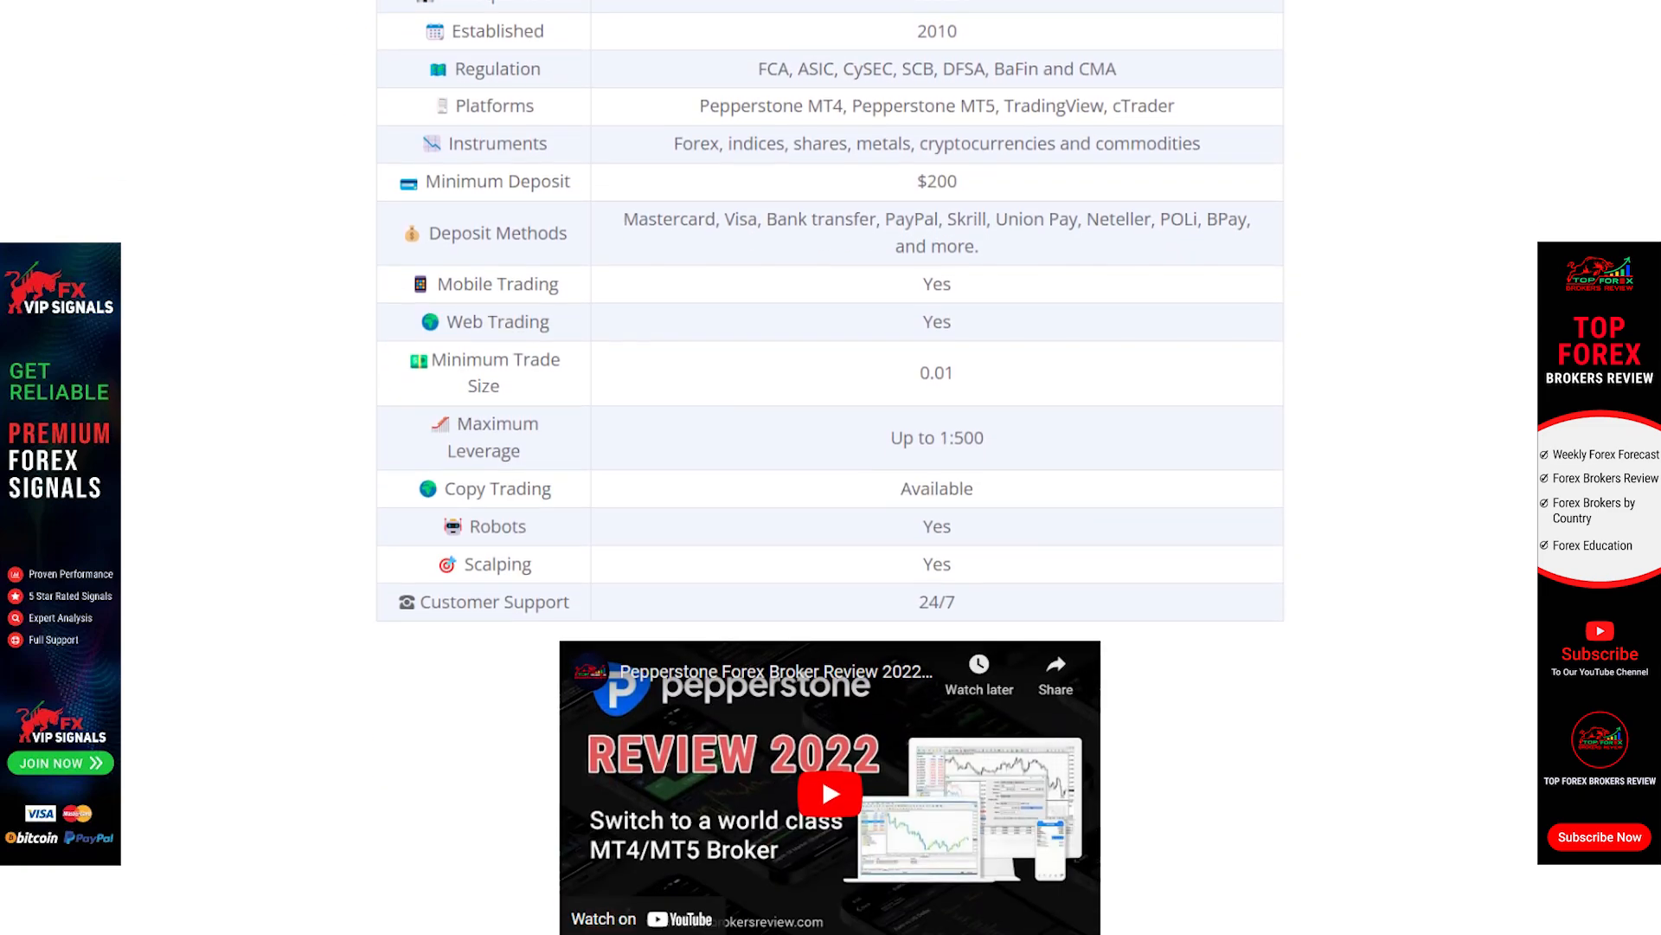
pyautogui.write('www.topfxb')
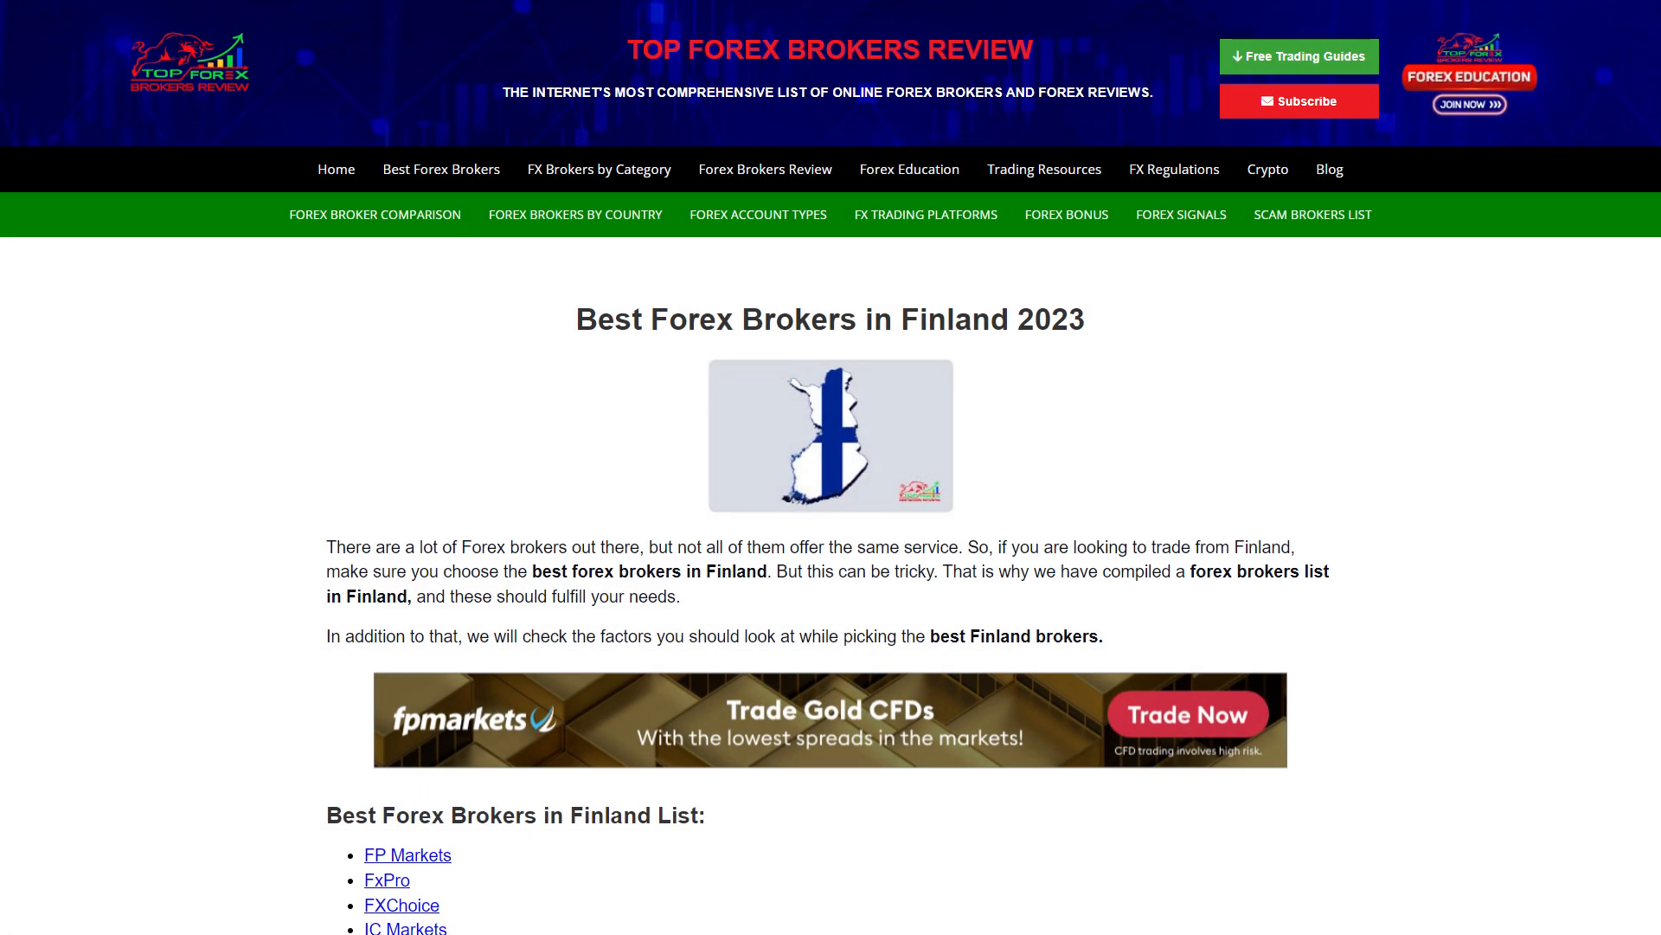
pyautogui.scroll(-3)
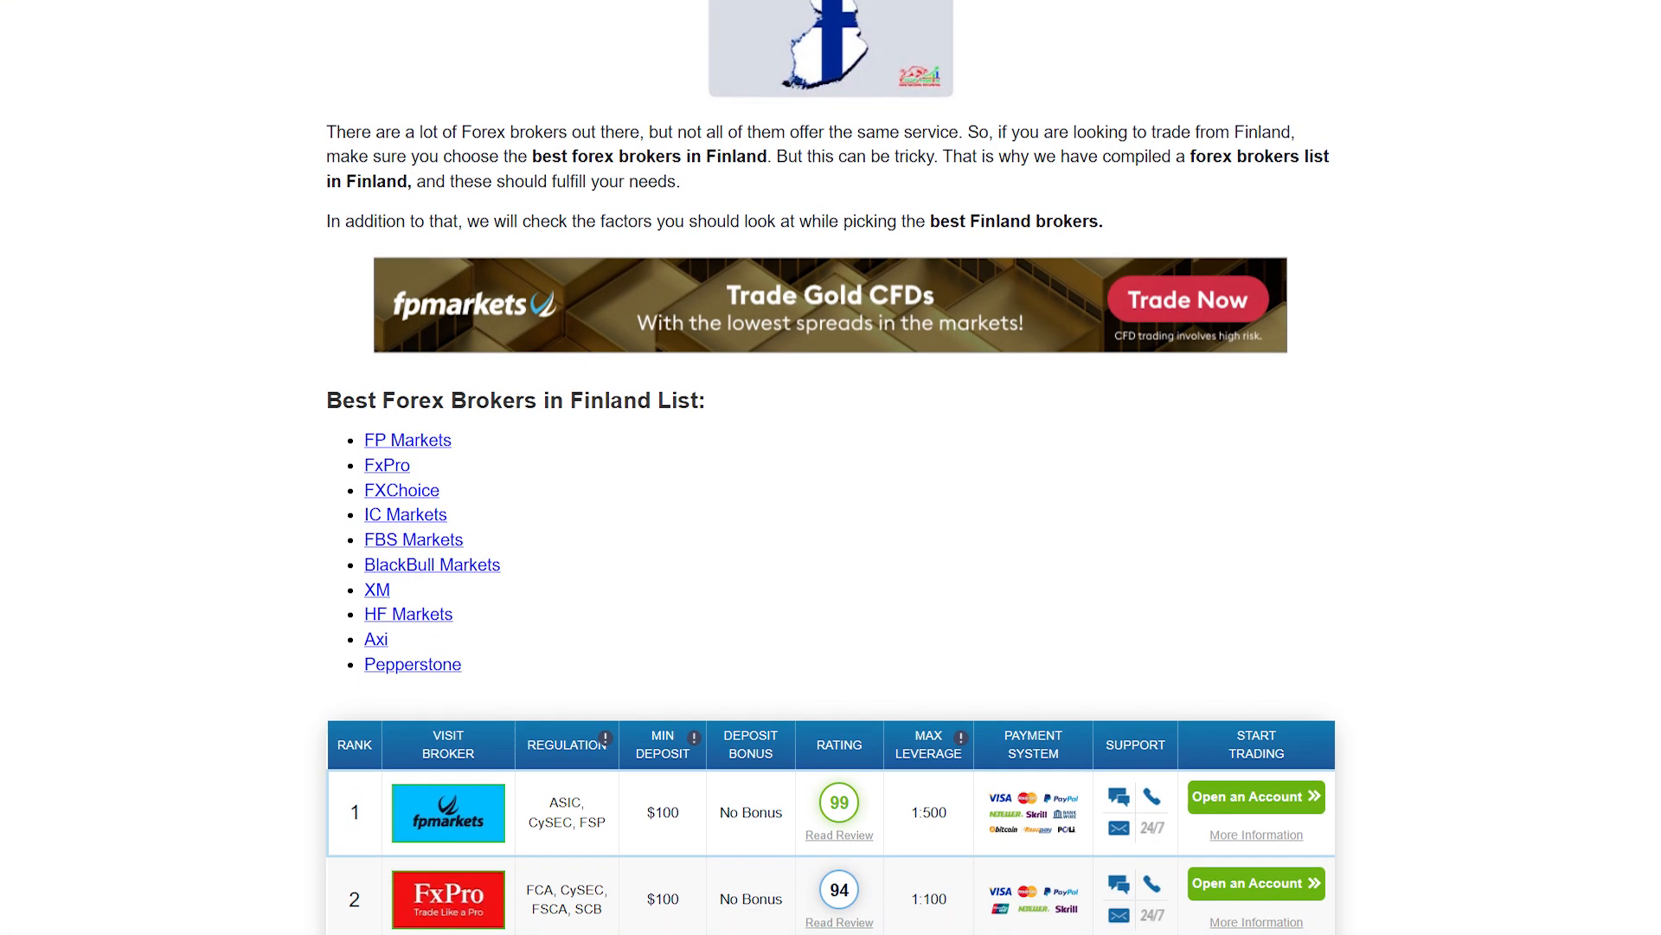
pyautogui.scroll(-3)
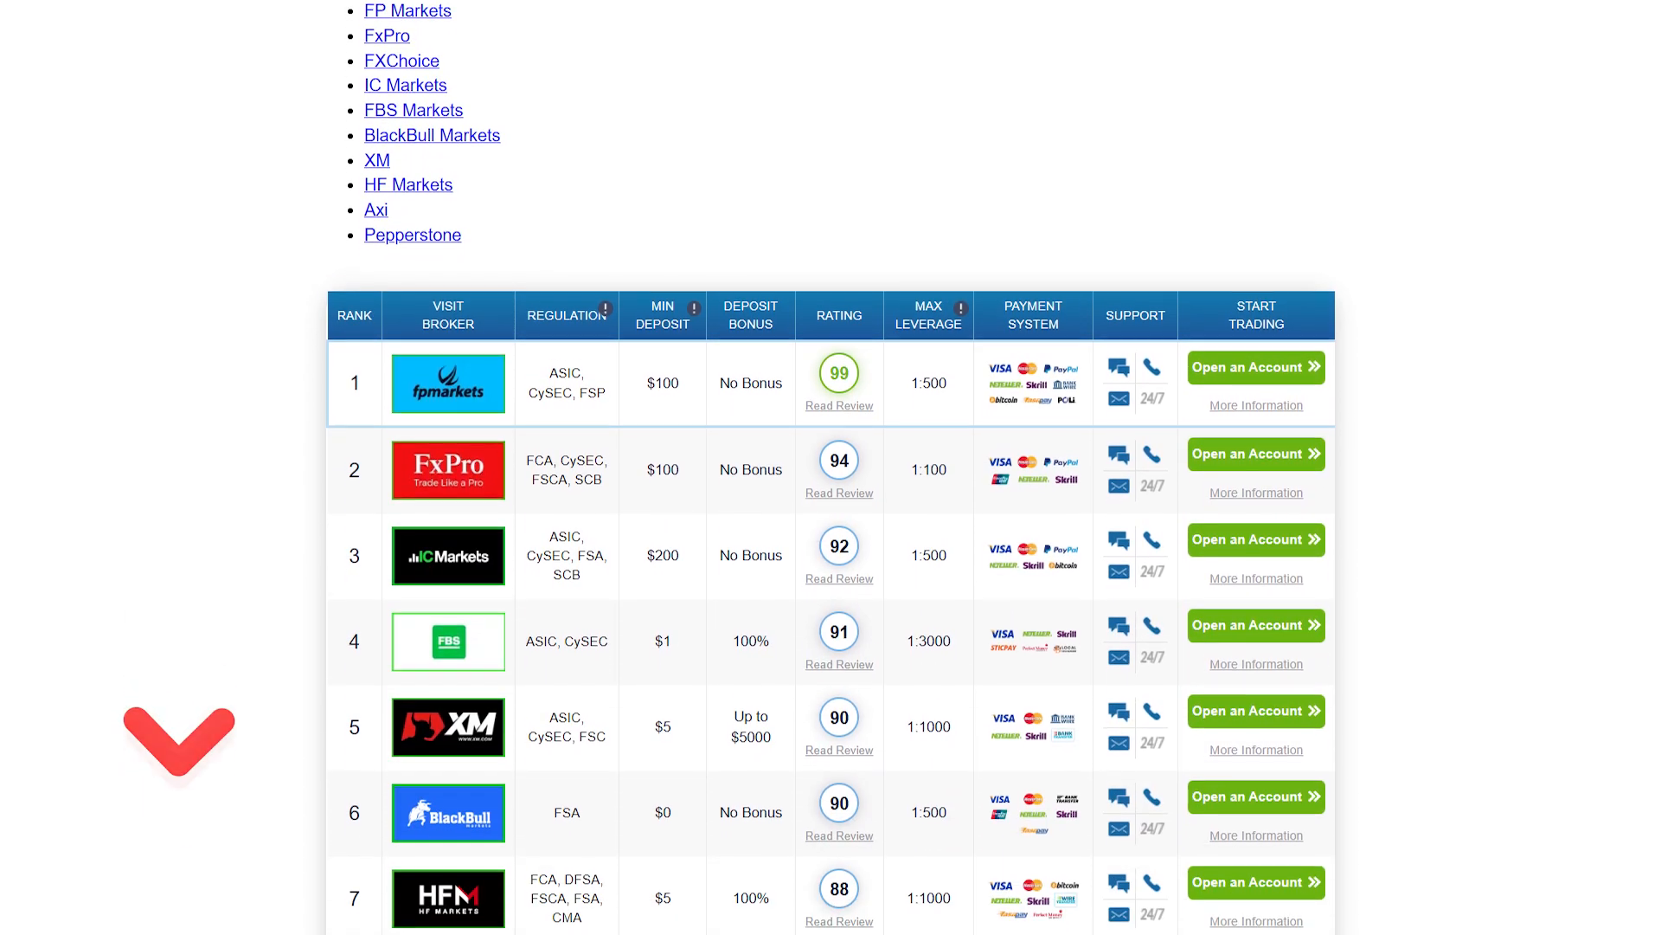